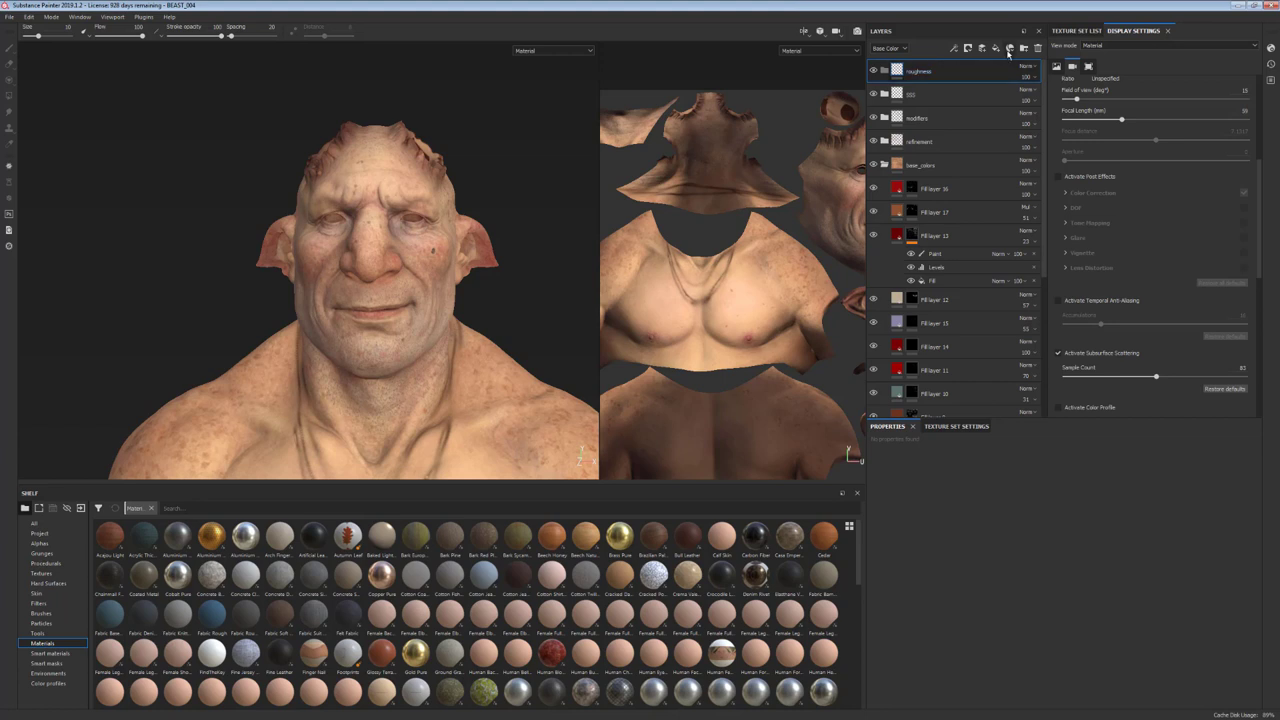
pyautogui.moveTo(985, 50)
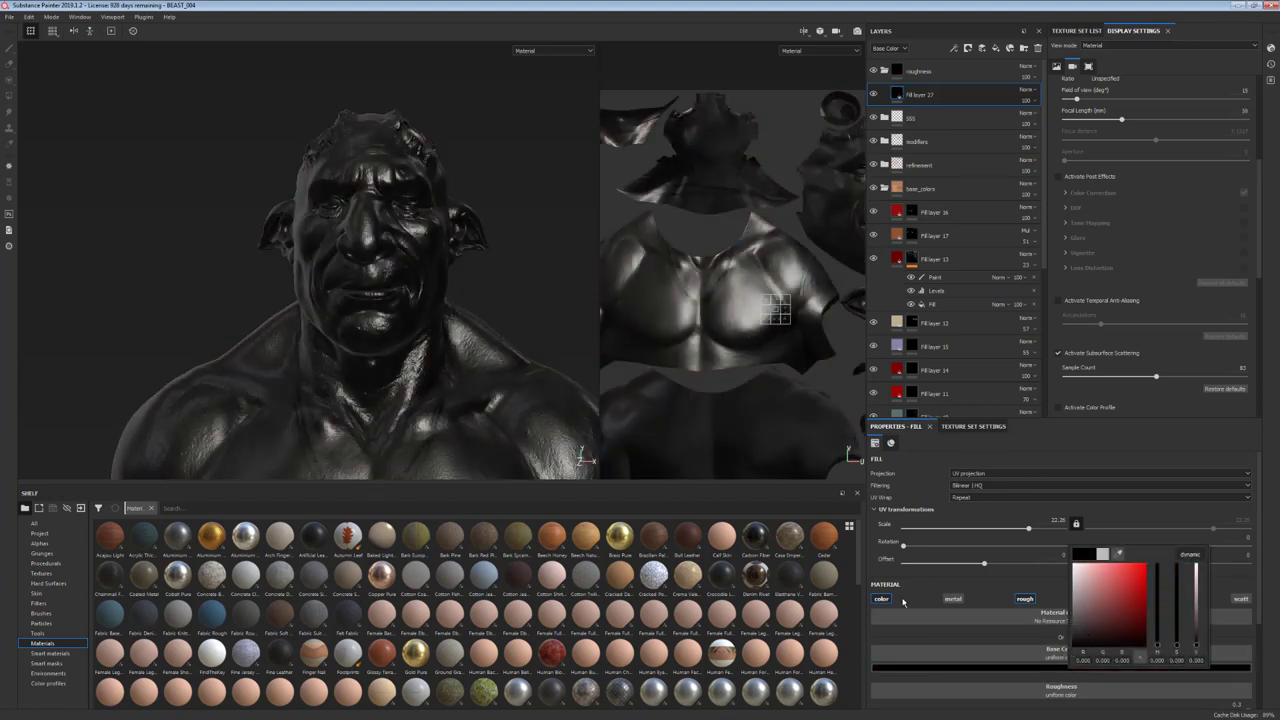
# - Adjust which channels the new black fill layer affects
pyautogui.click(1024, 599)
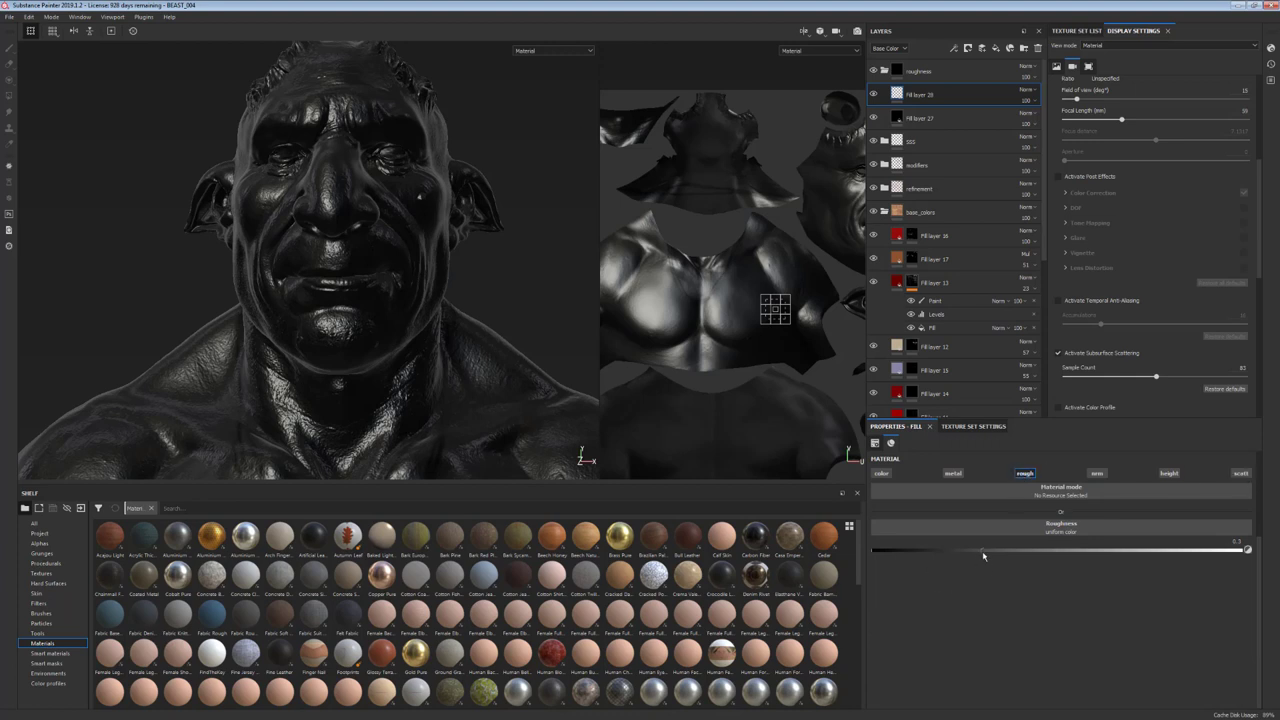
# - Raise the roughness-only fill layer's roughness to about 0.74 for a matte look
pyautogui.moveTo(985, 551); pyautogui.dragTo(1080, 551)
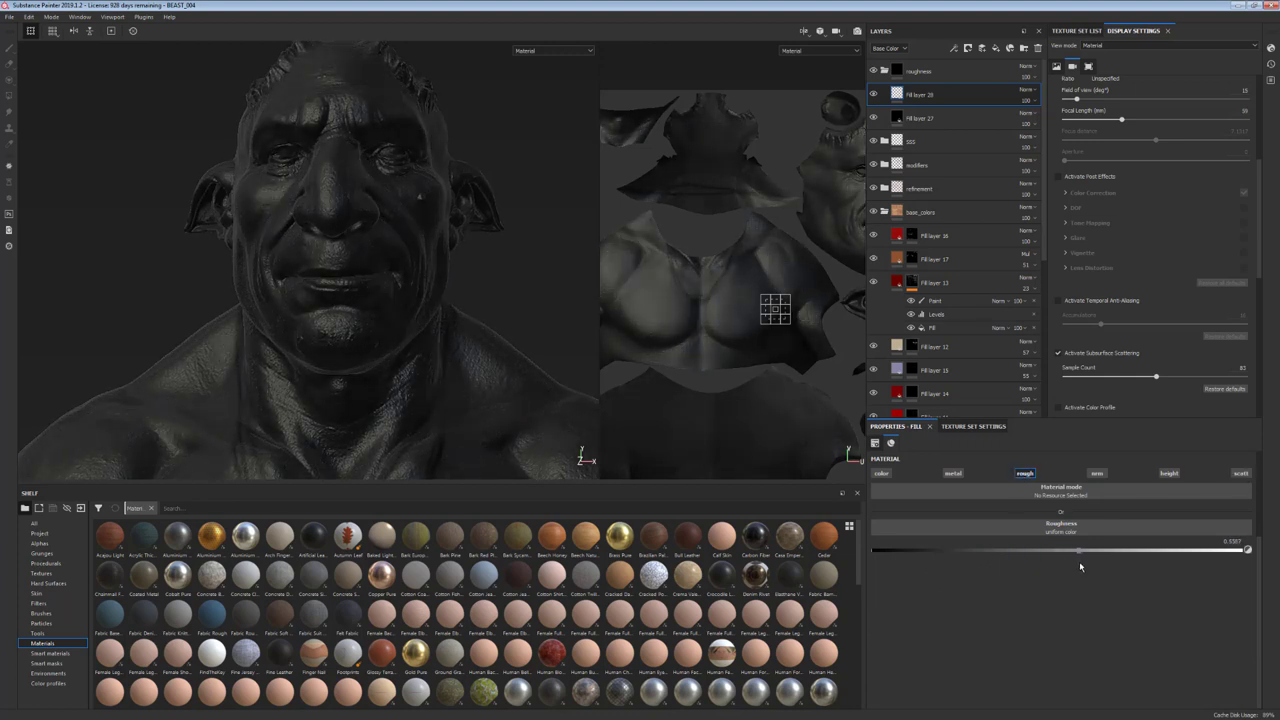
pyautogui.moveTo(1078, 551); pyautogui.dragTo(1105, 551)
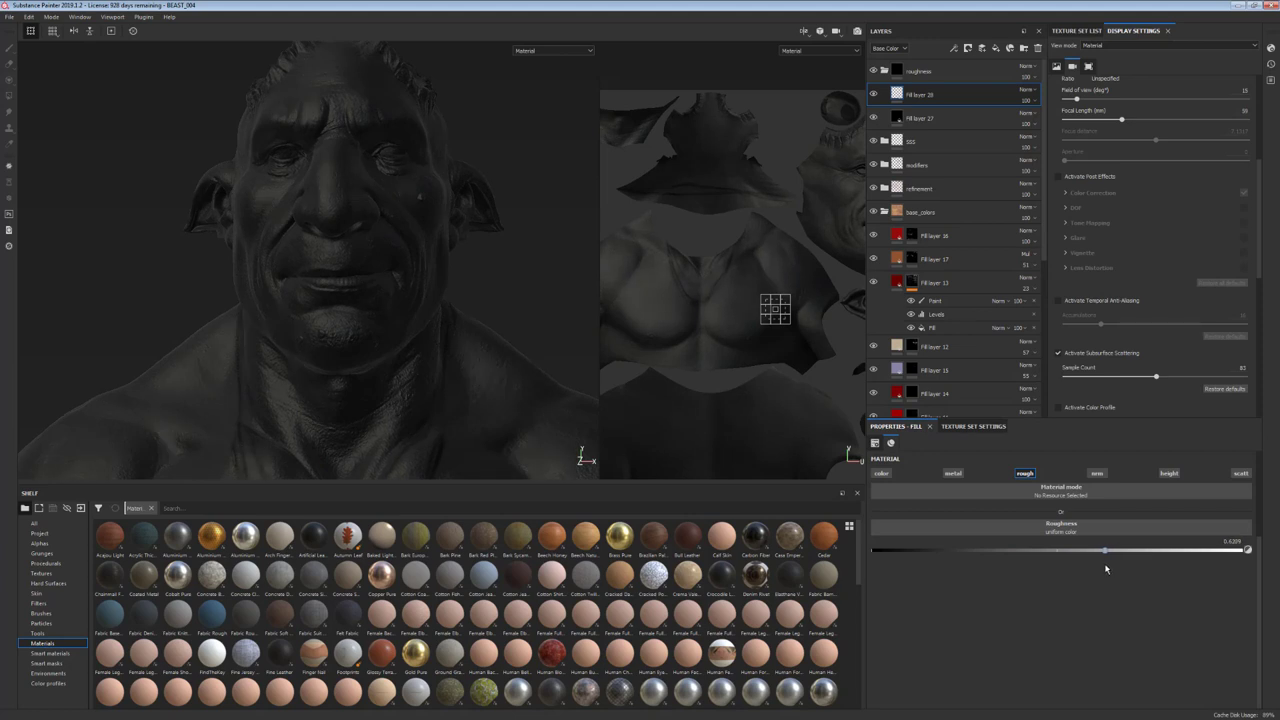
pyautogui.moveTo(1104, 551); pyautogui.dragTo(1110, 551)
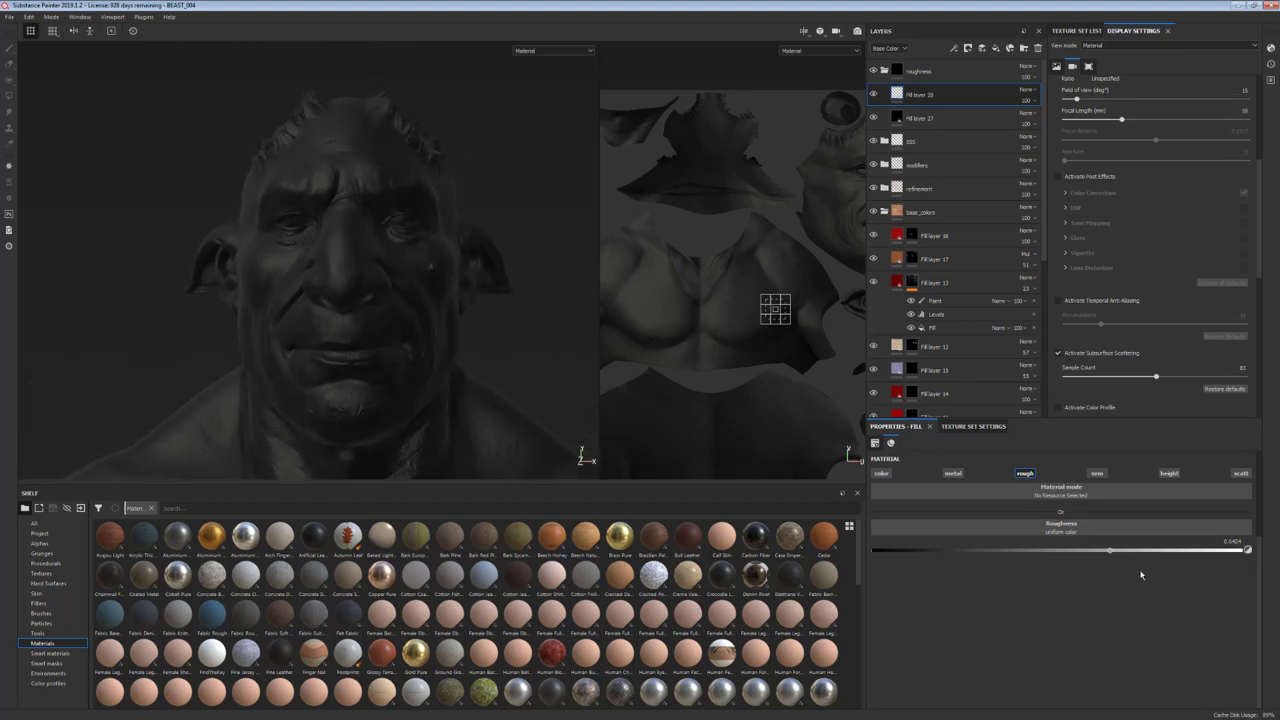
pyautogui.moveTo(1110, 551); pyautogui.dragTo(1138, 551)
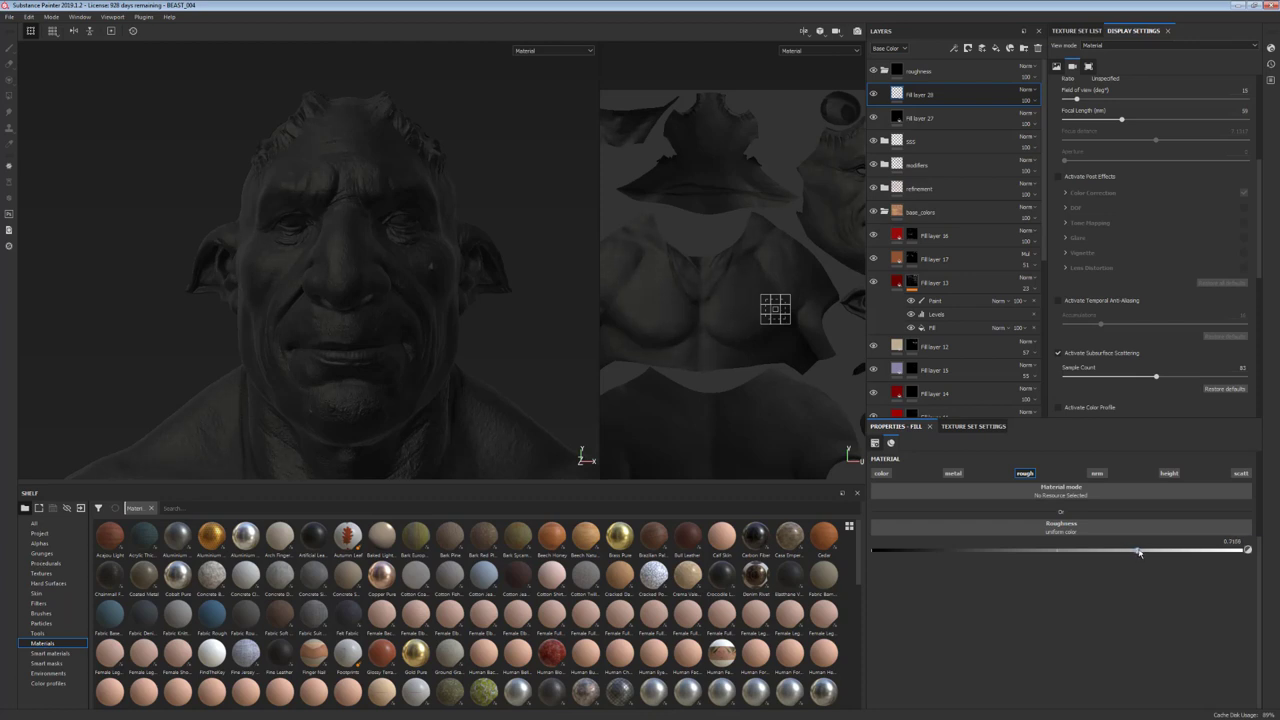
pyautogui.moveTo(1138, 550); pyautogui.dragTo(1150, 550)
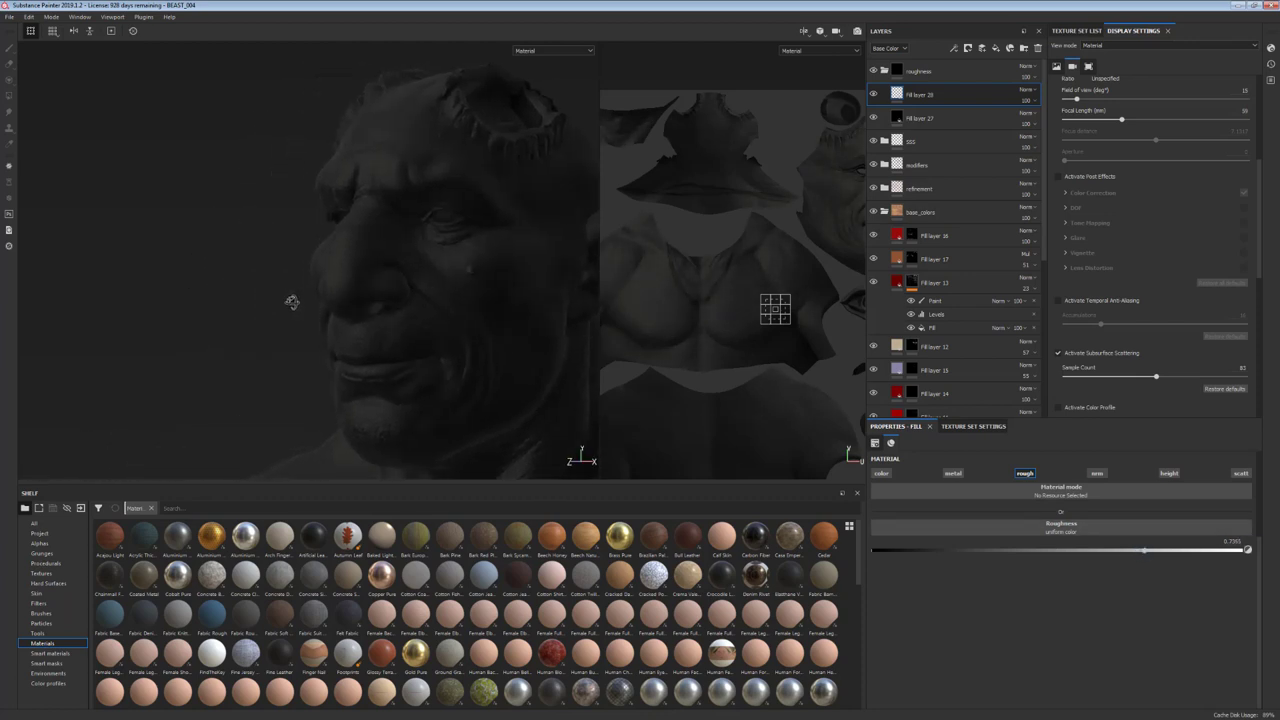
pyautogui.moveTo(293, 302); pyautogui.dragTo(315, 227)
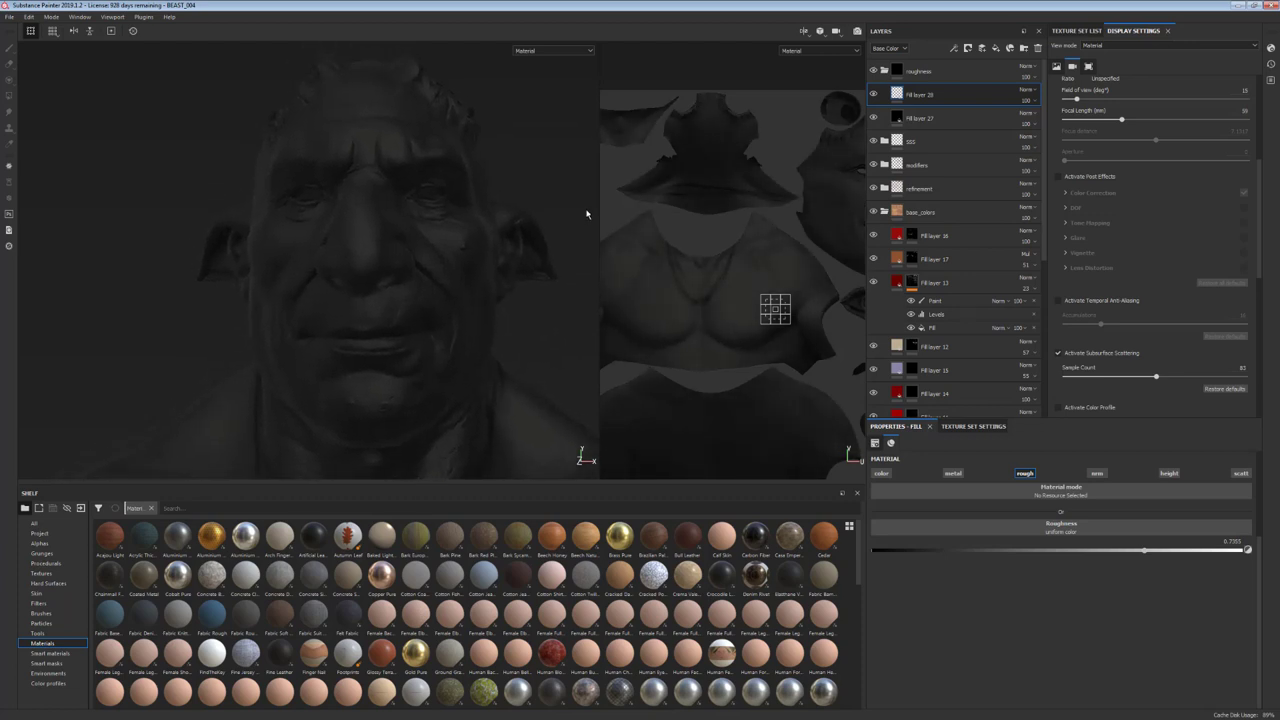
# - Mask Fill layer 28 and lower its roughness toward 0.19 so masked patches turn glossy
pyautogui.rightClick(953, 93)
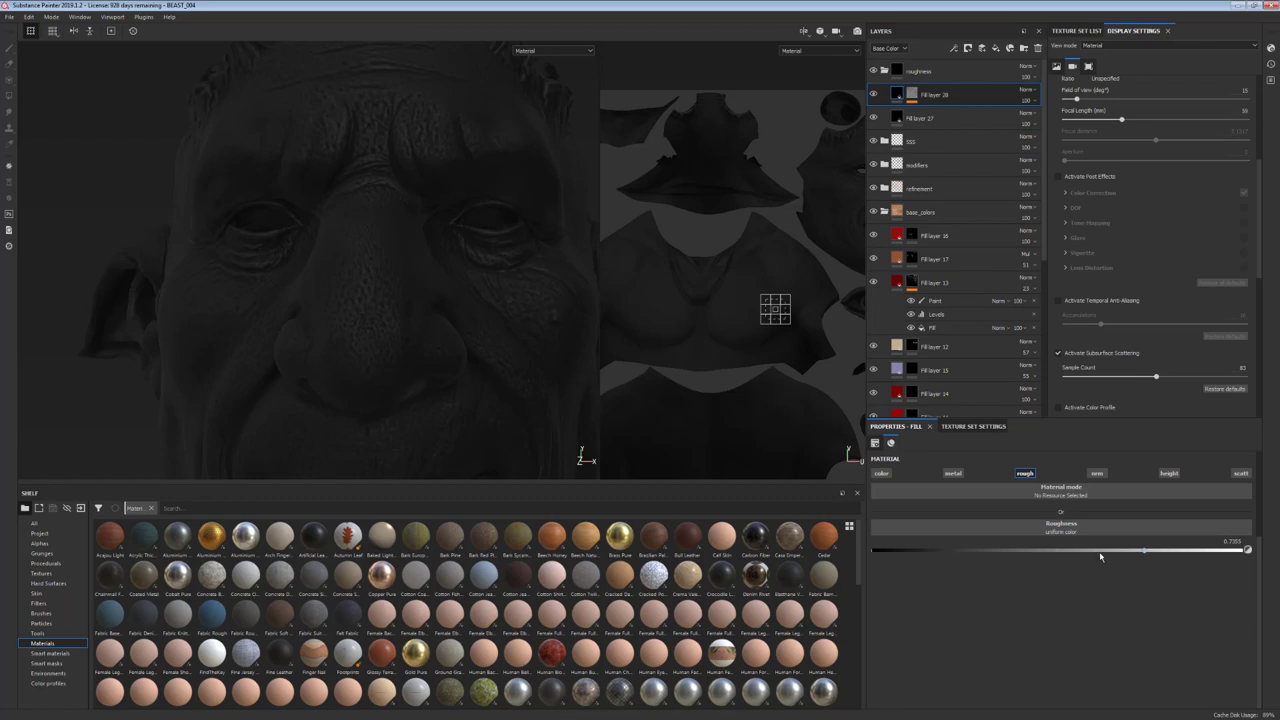
pyautogui.moveTo(1115, 551); pyautogui.dragTo(1135, 551)
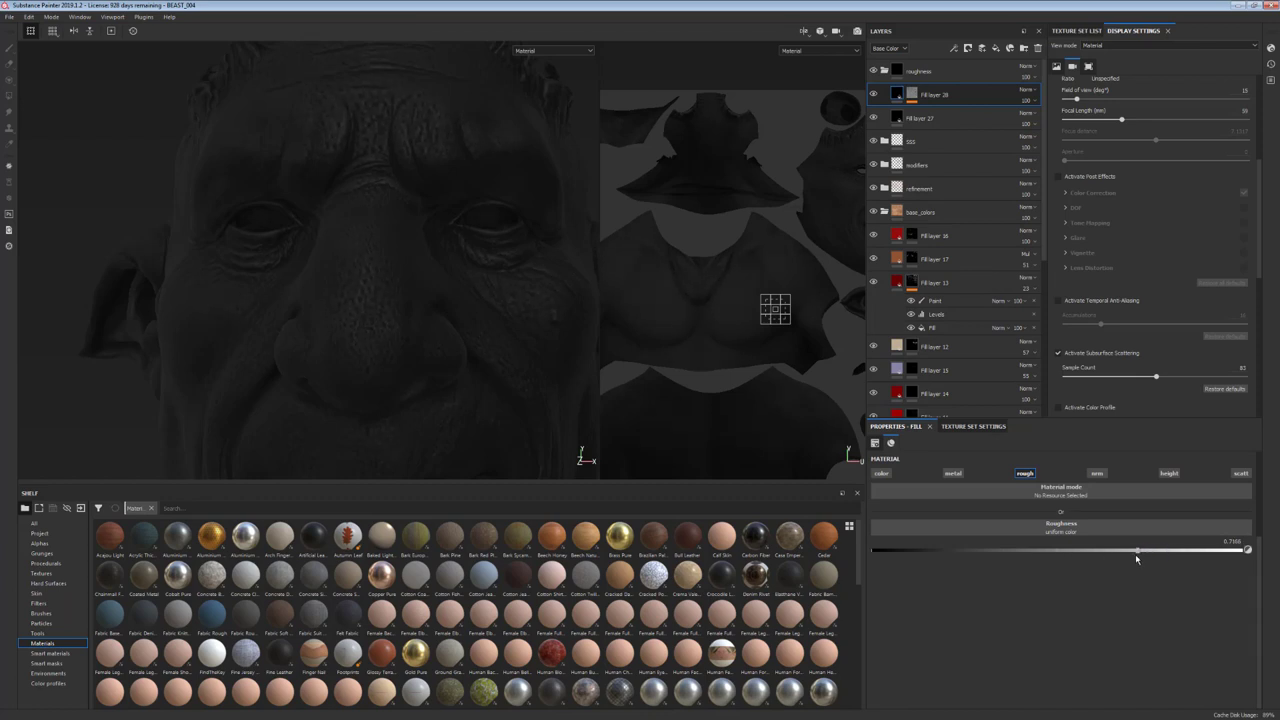
pyautogui.moveTo(1137, 550); pyautogui.dragTo(1002, 550)
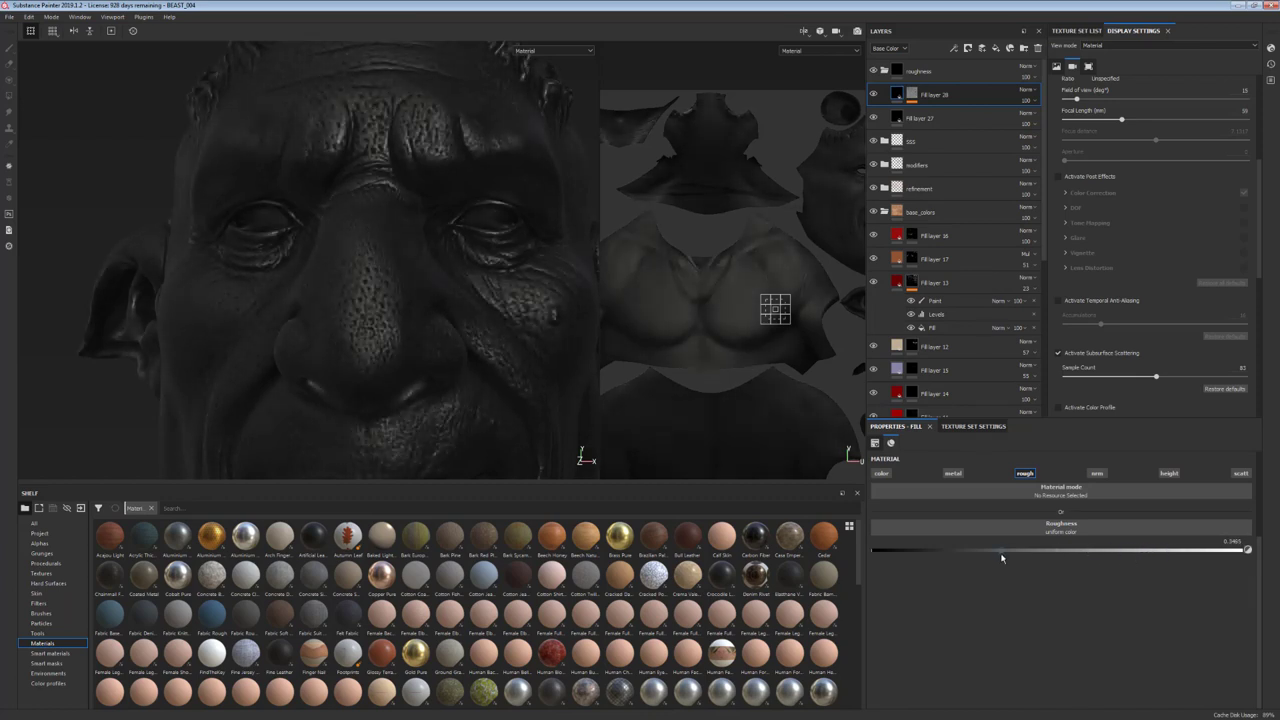
pyautogui.moveTo(1002, 551); pyautogui.dragTo(980, 551)
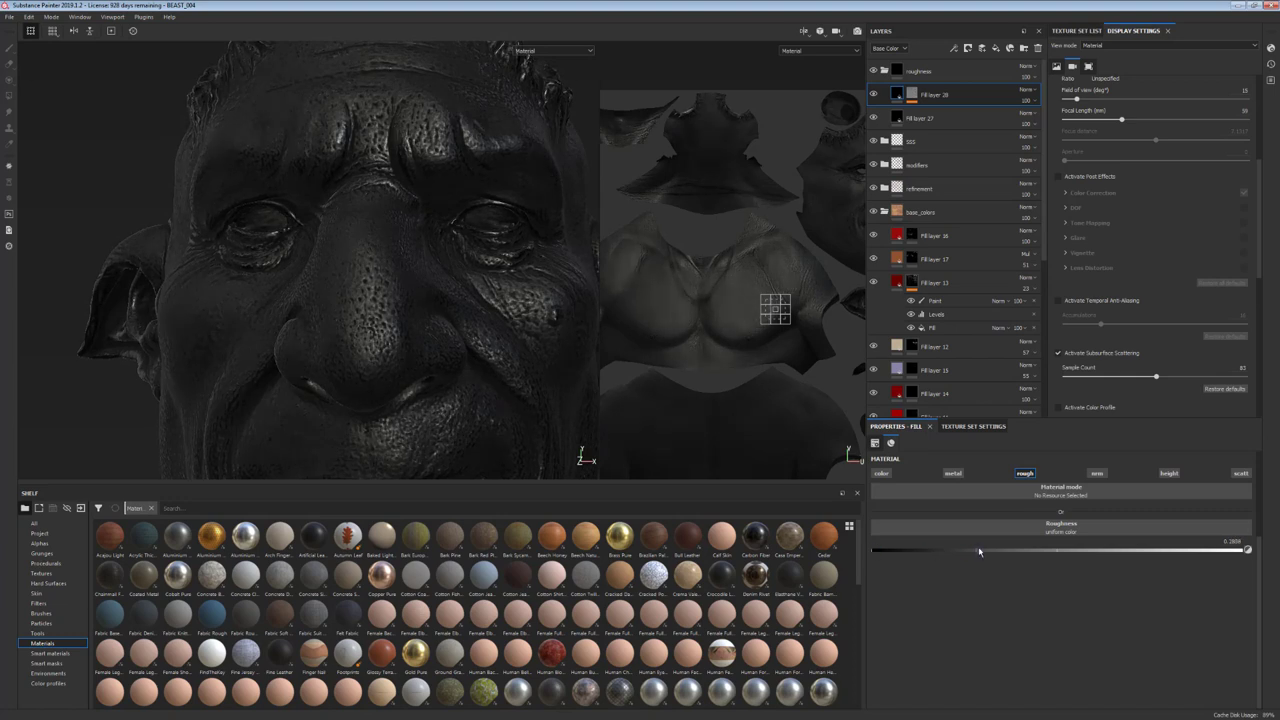
pyautogui.moveTo(978, 550); pyautogui.dragTo(1103, 550)
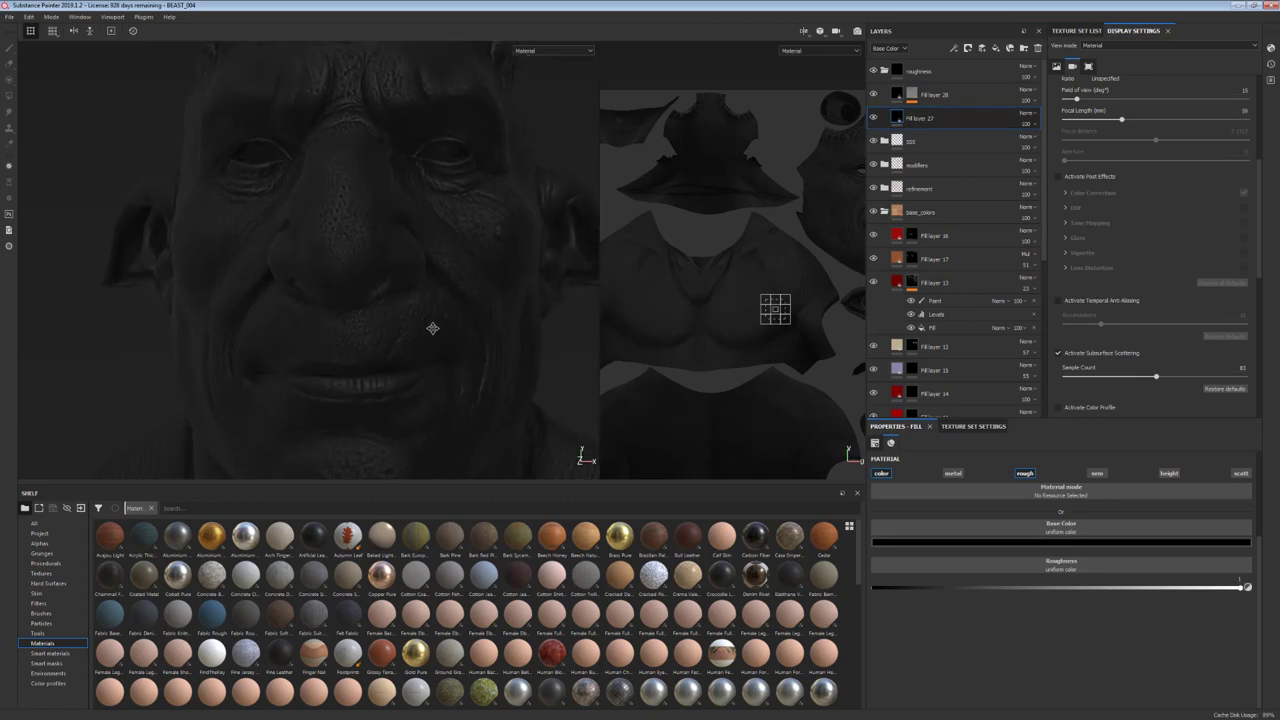
pyautogui.click(585, 50)
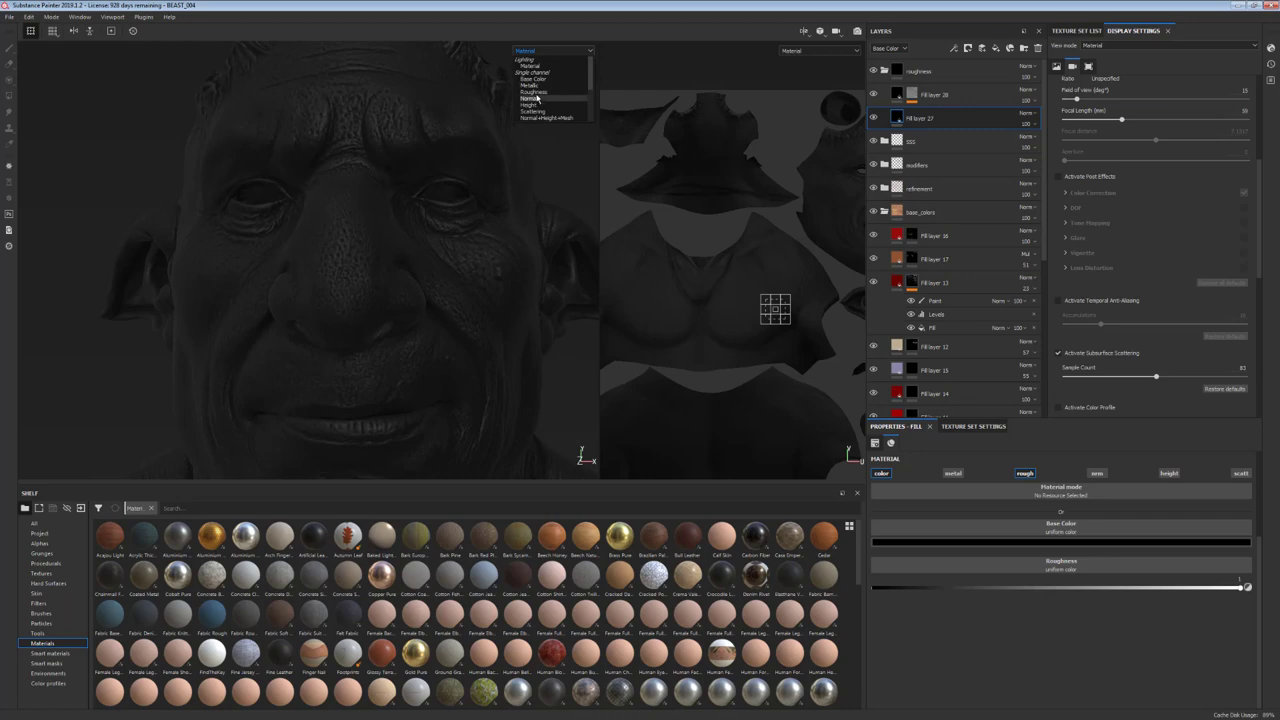
pyautogui.click(535, 88)
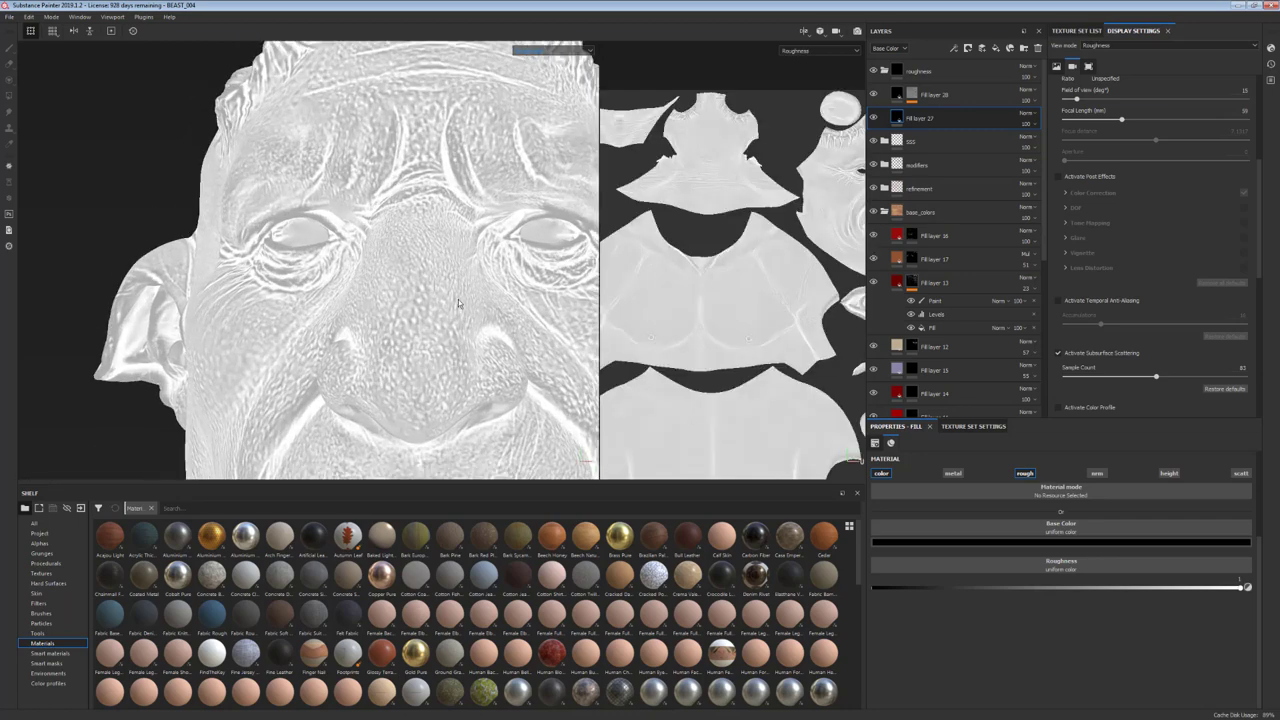
pyautogui.moveTo(458, 304); pyautogui.dragTo(433, 227)
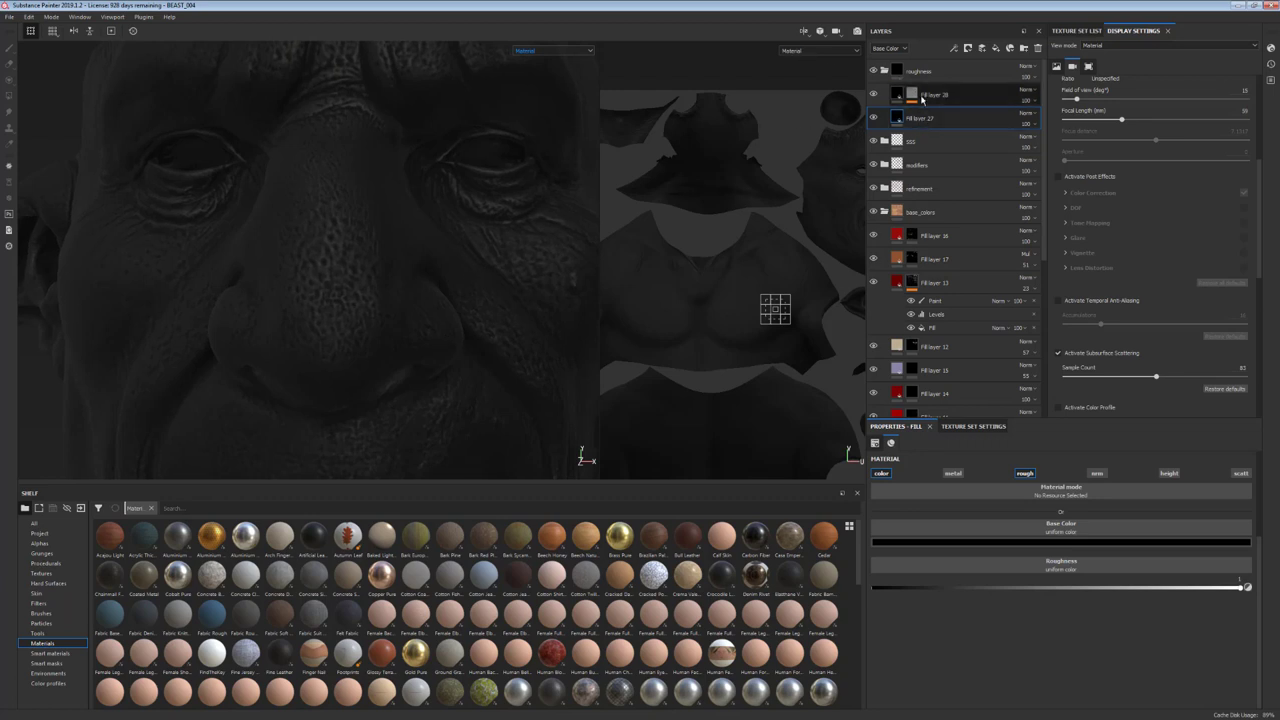
# - Add a Blur filter to Fill layer 28's mask with intensity lowered to about 0.17
pyautogui.rightClick(935, 95)
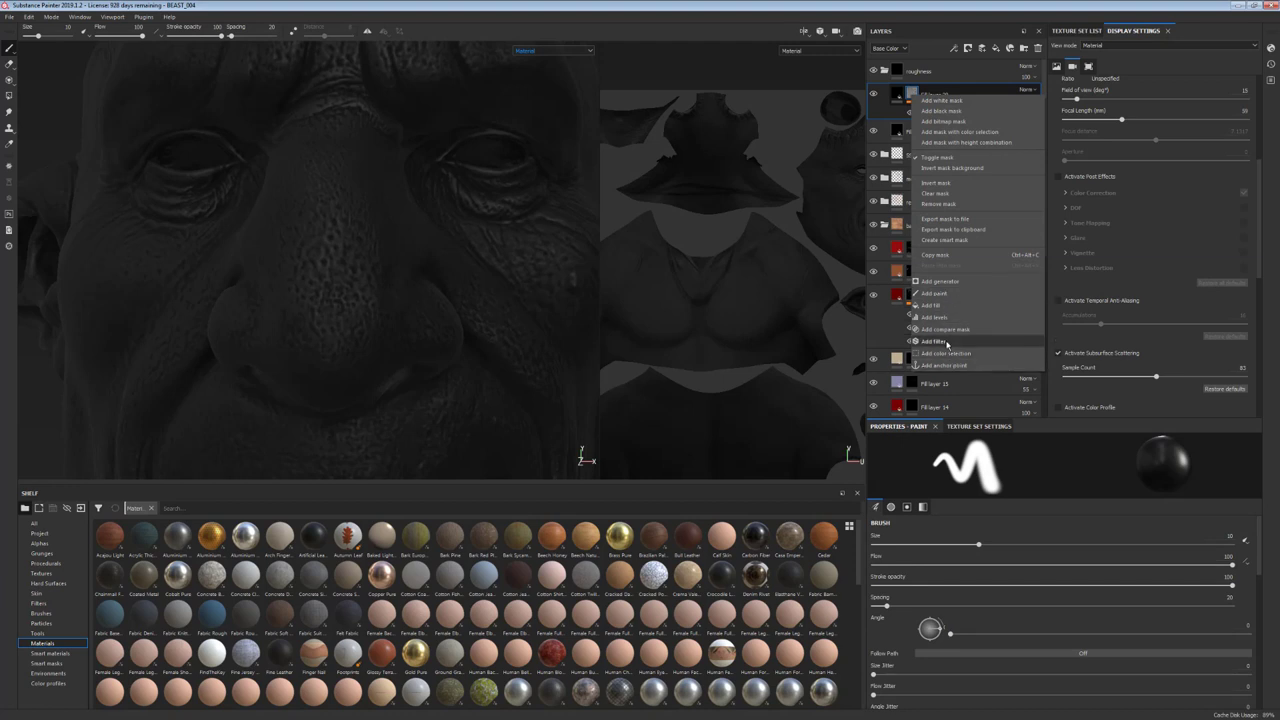
pyautogui.click(925, 343)
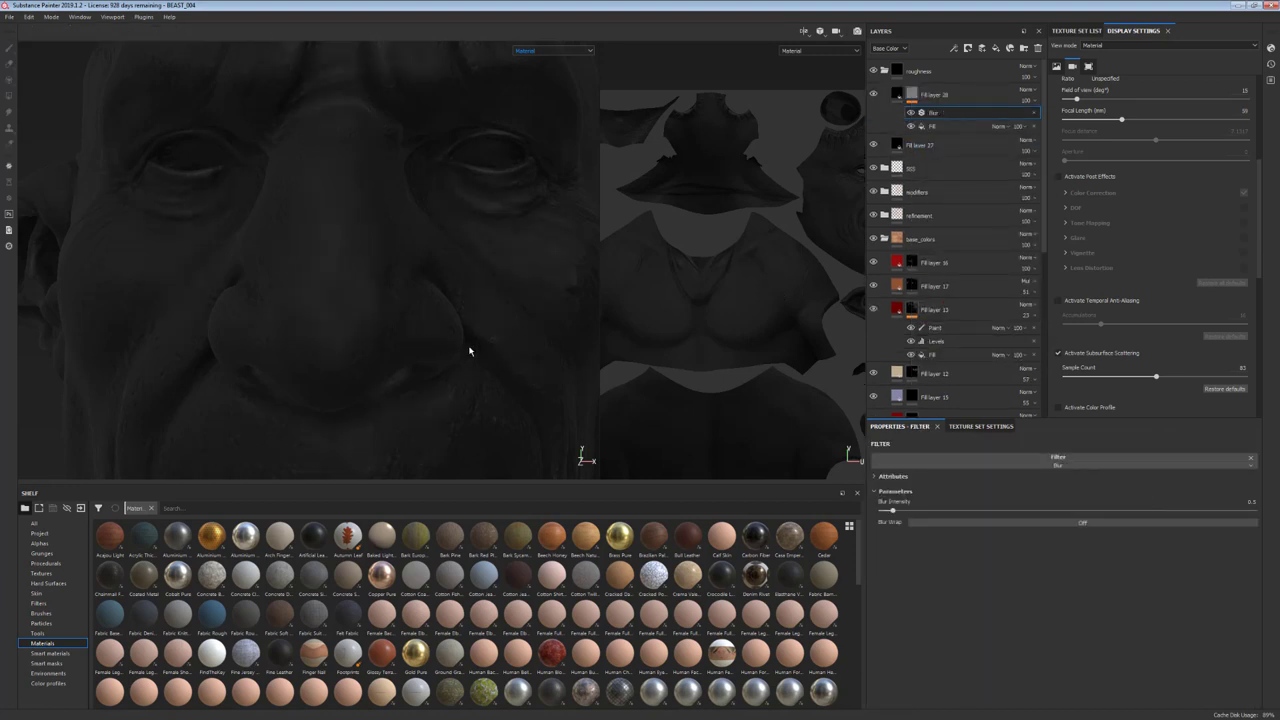
pyautogui.moveTo(920, 511); pyautogui.dragTo(889, 511)
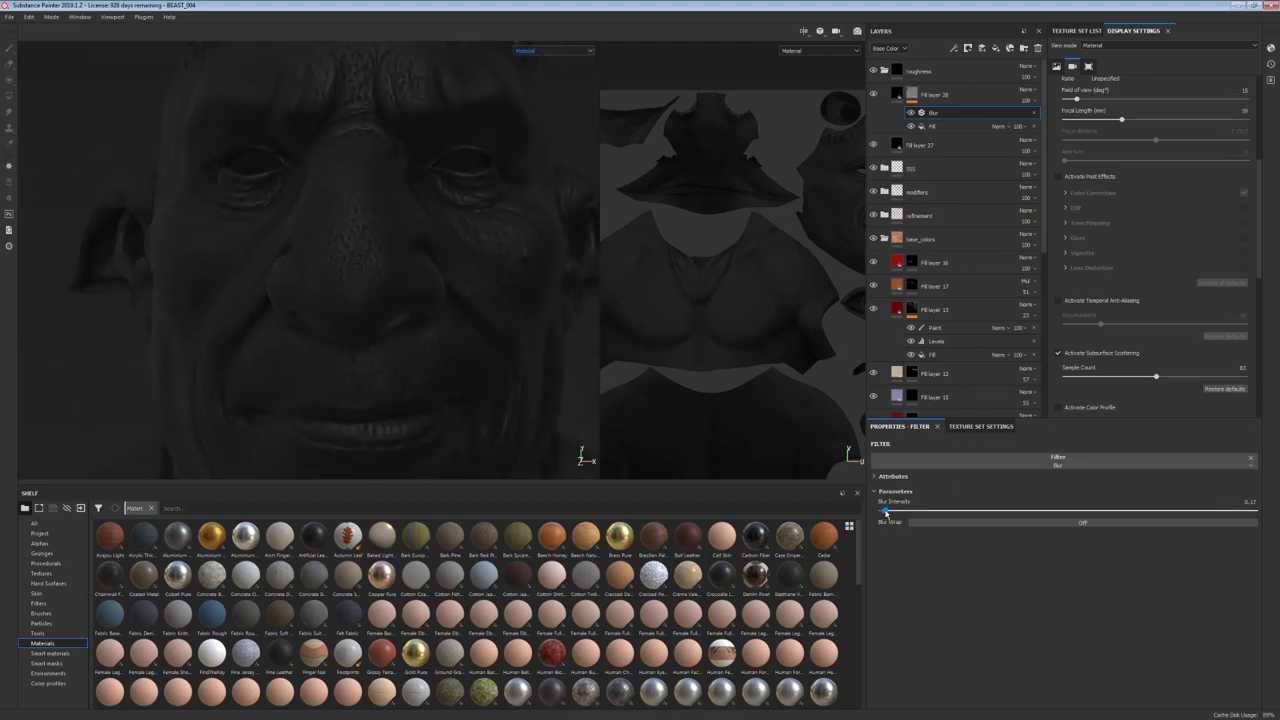
pyautogui.moveTo(886, 512); pyautogui.dragTo(881, 512)
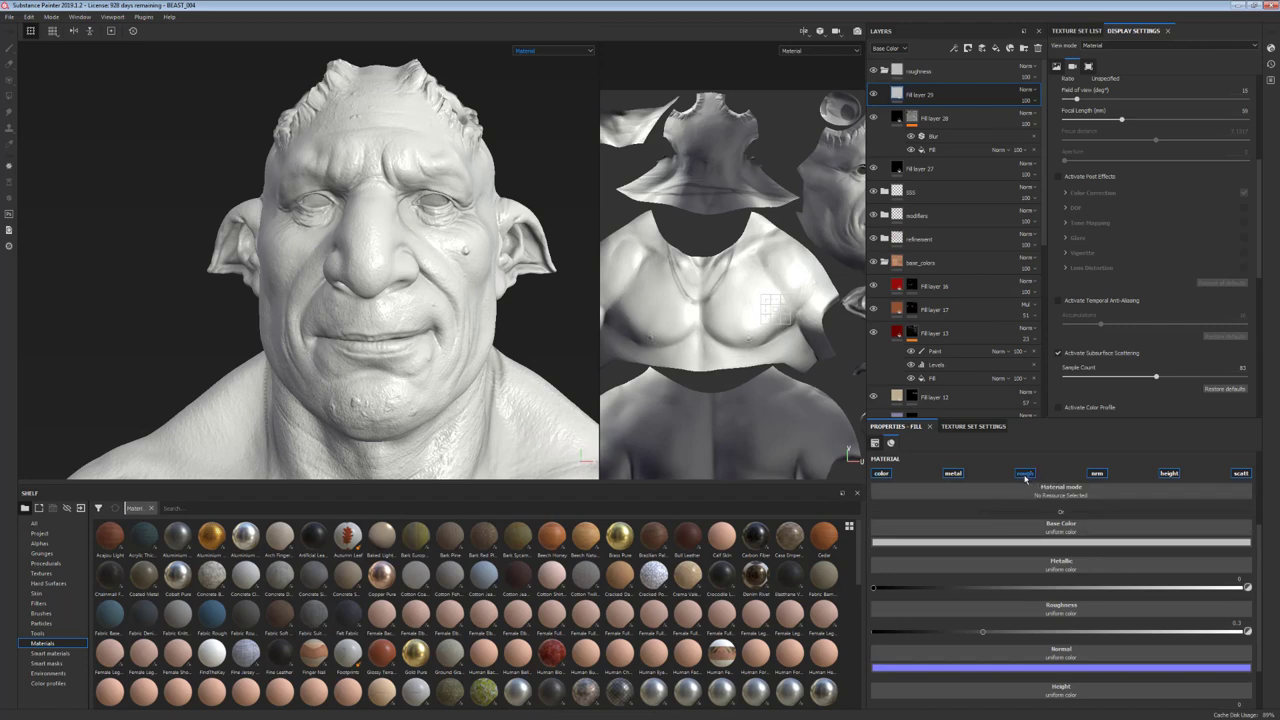
# - Limit the new fill layer to roughness only and add a mask to it
pyautogui.click(1024, 472)
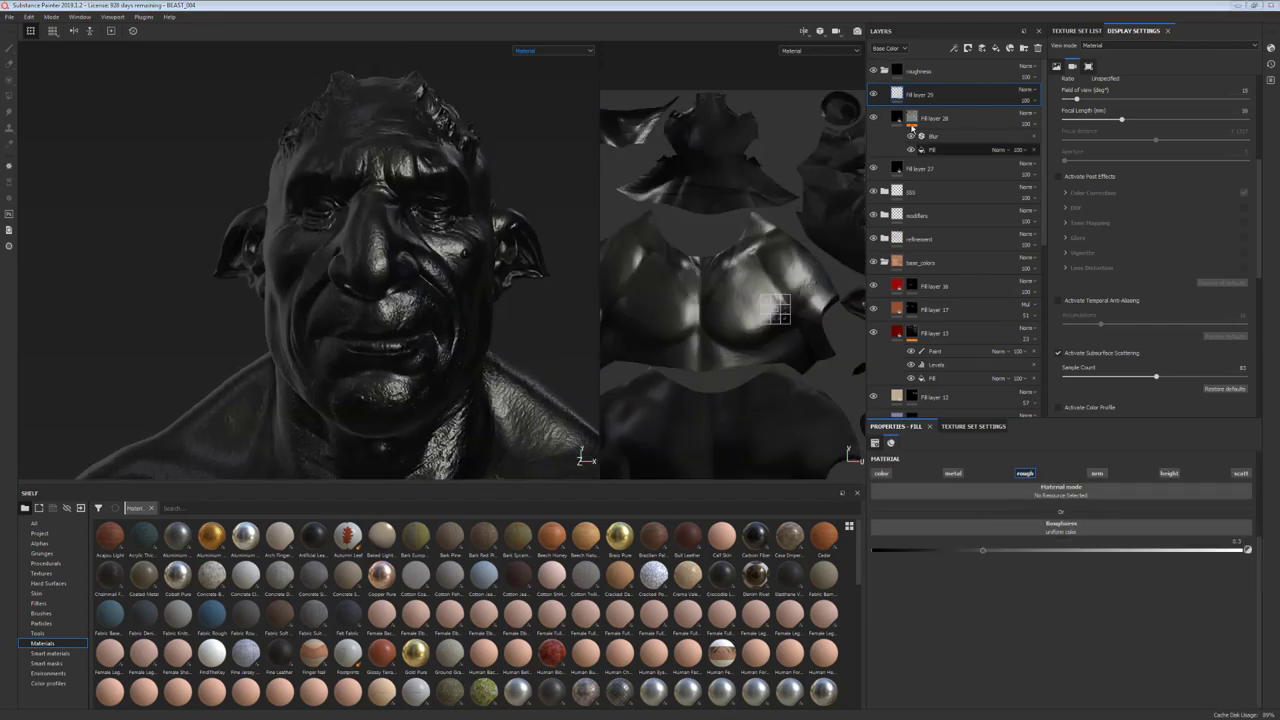
pyautogui.rightClick(943, 93)
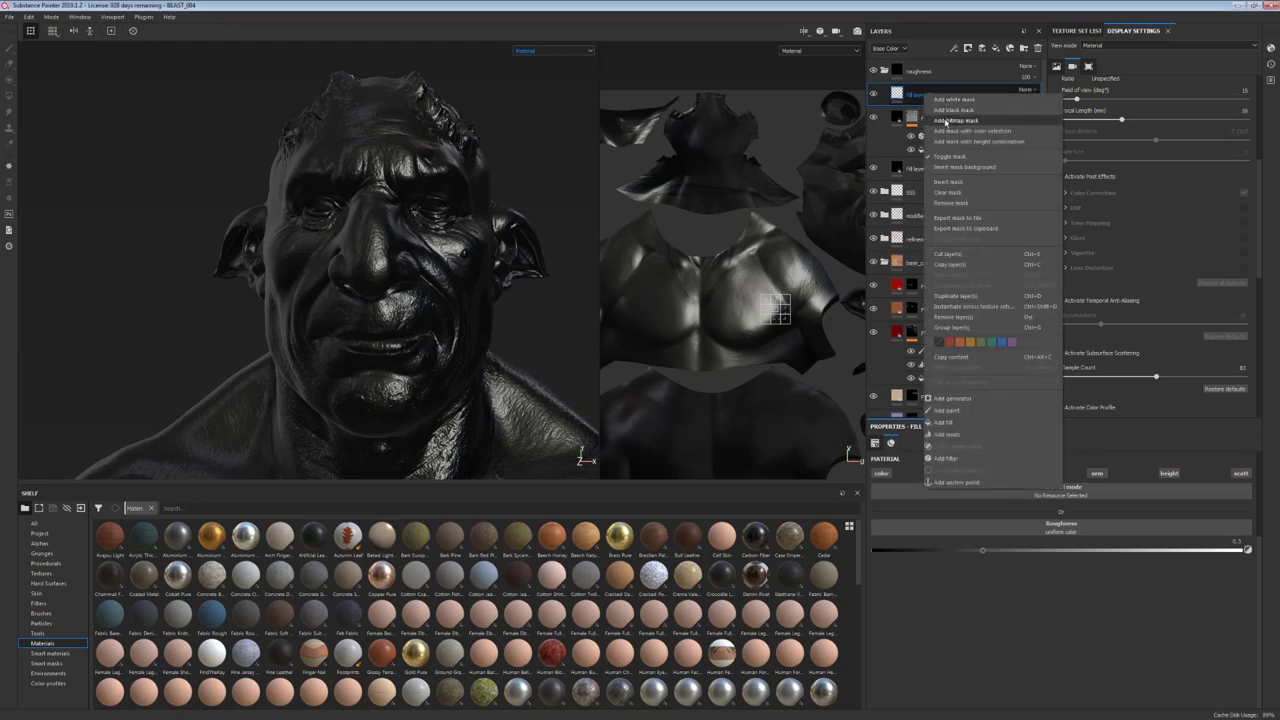
pyautogui.click(961, 119)
pyautogui.write('c')
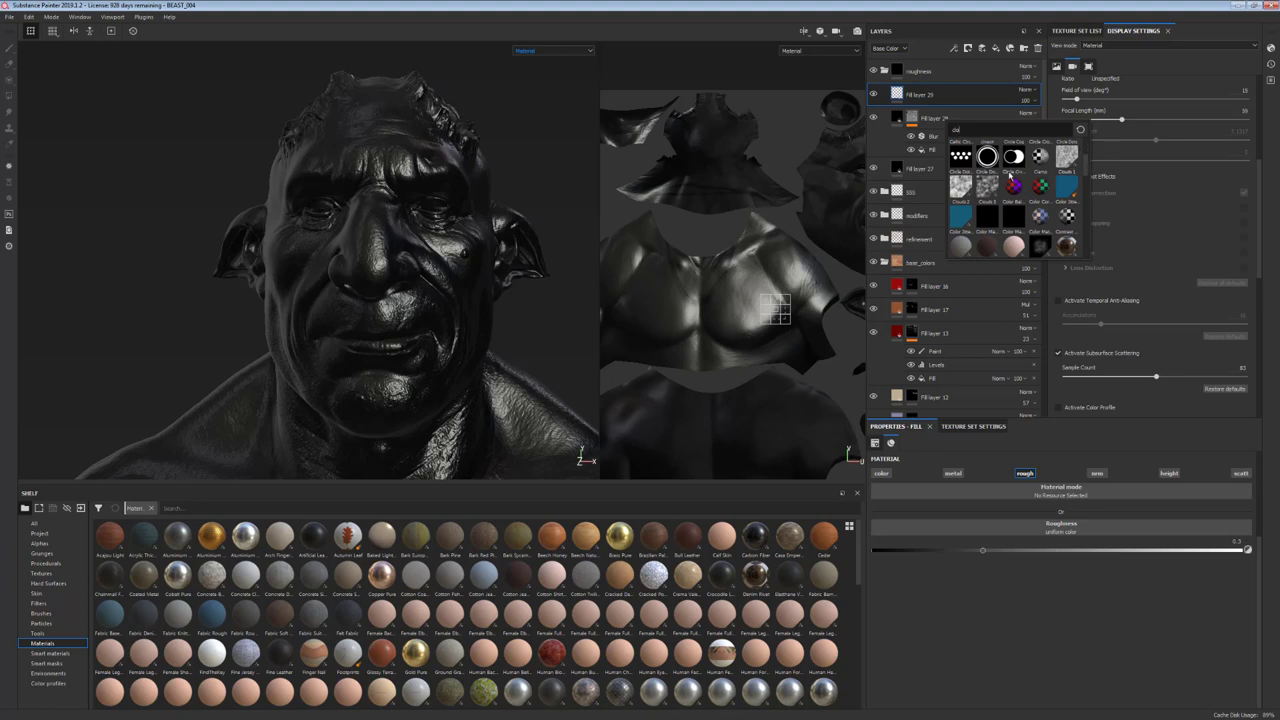
pyautogui.moveTo(985, 190)
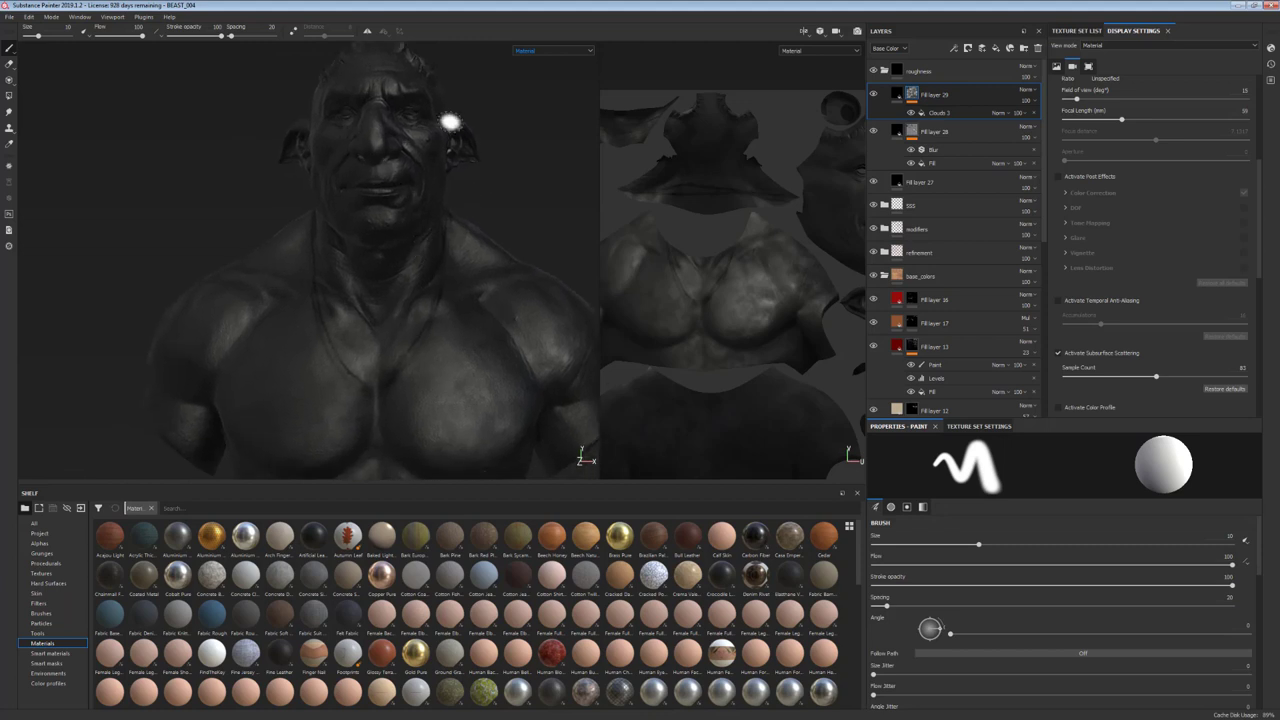
# - Show only the Roughness channel in the viewport
pyautogui.click(547, 50)
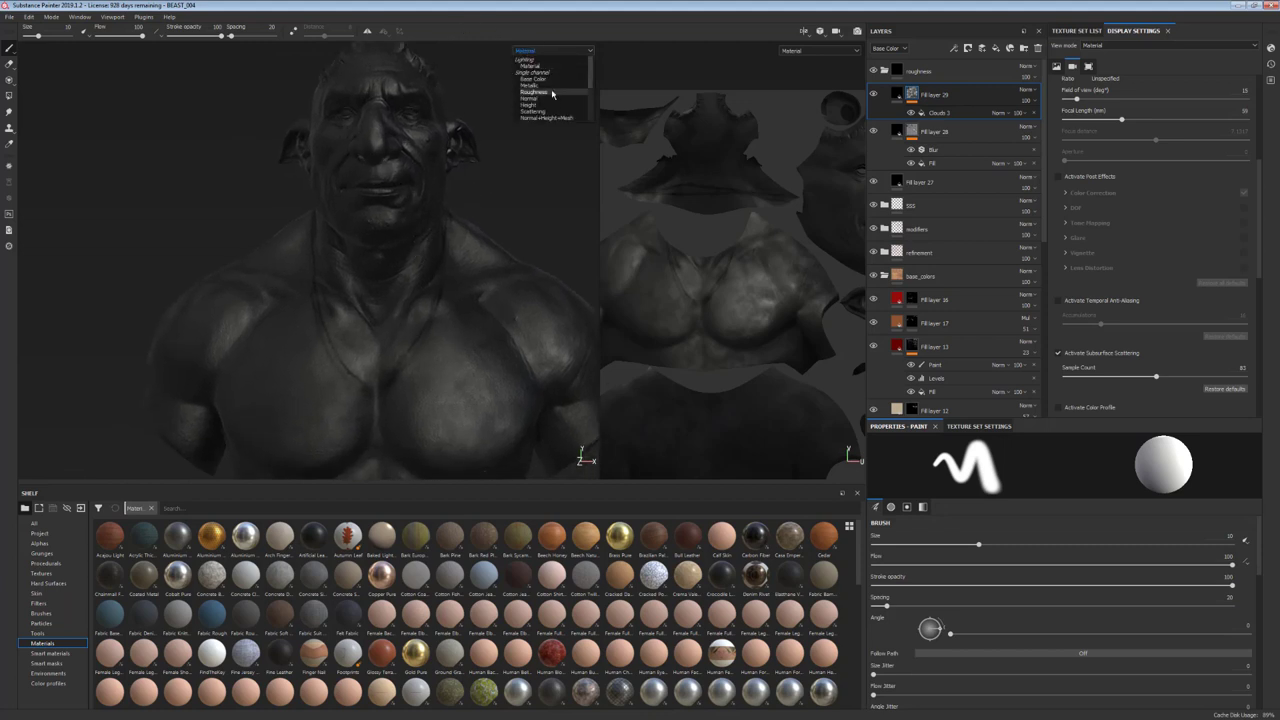
pyautogui.click(542, 91)
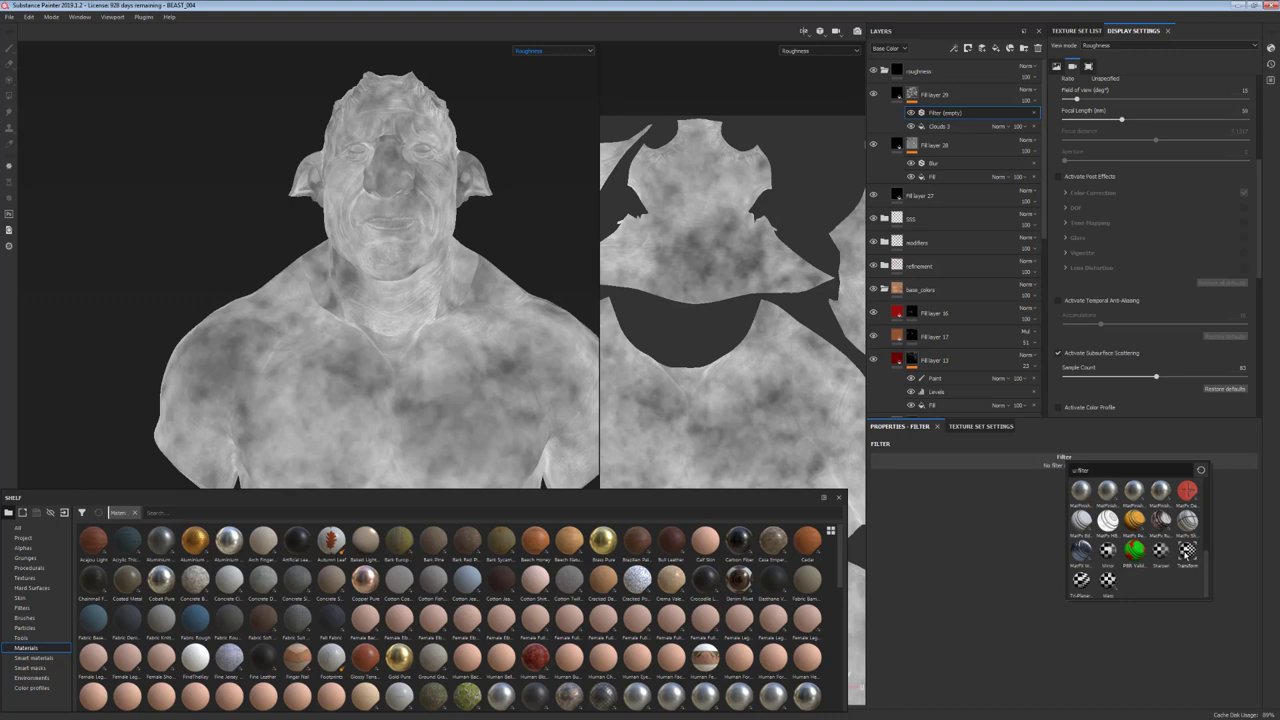
# - Make the mask filter a Transform and set the cloud pattern scaling to about 55
pyautogui.click(1211, 556)
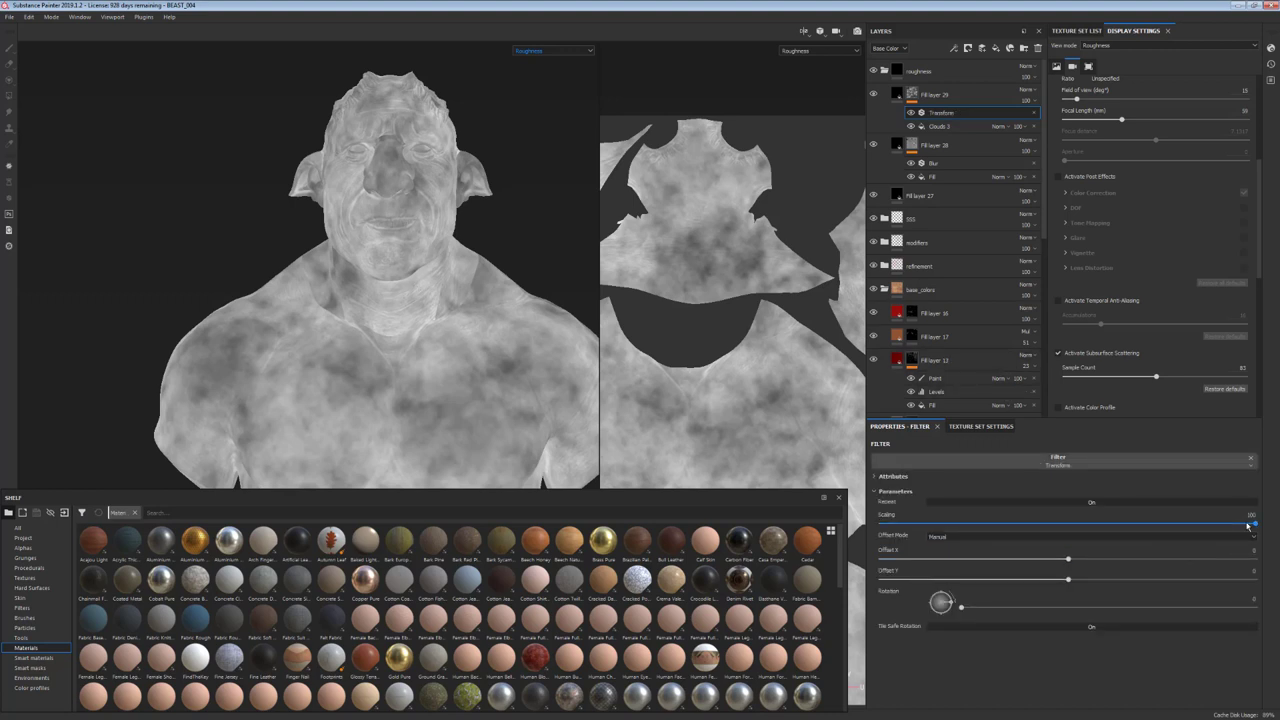
pyautogui.moveTo(1250, 523); pyautogui.dragTo(1036, 523)
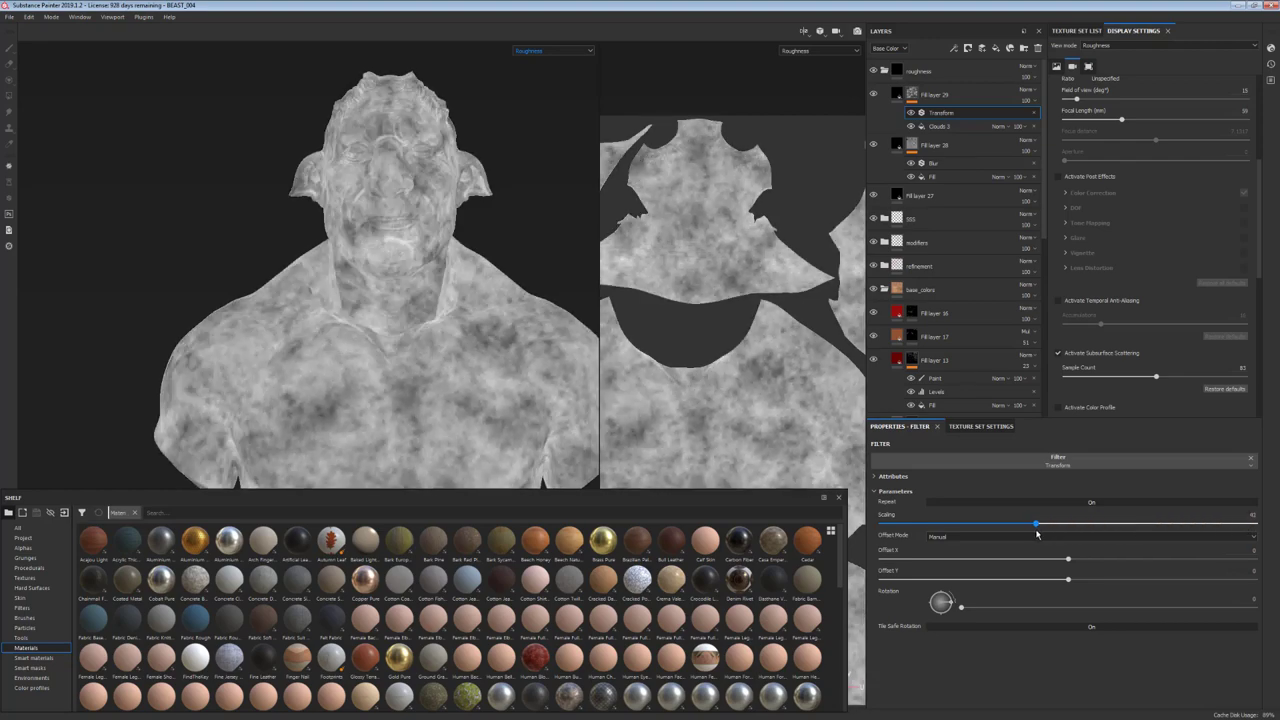
pyautogui.moveTo(1036, 524); pyautogui.dragTo(1021, 524)
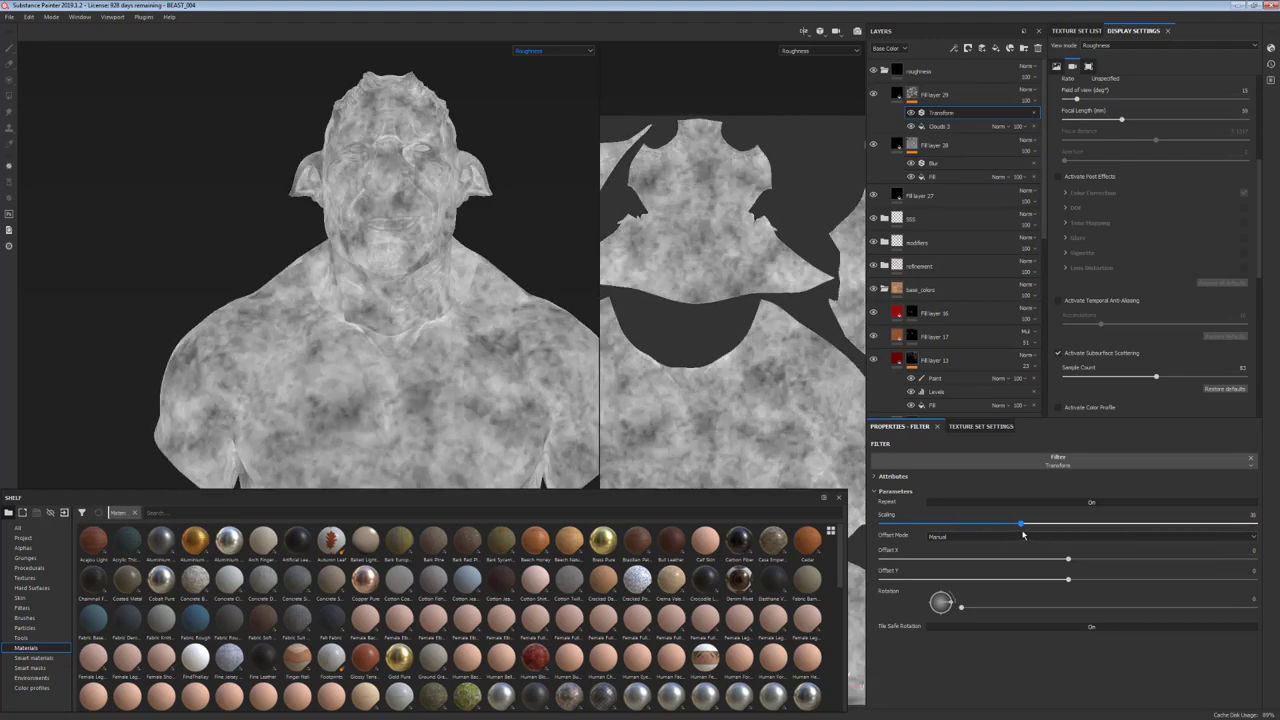
pyautogui.moveTo(1020, 523); pyautogui.dragTo(1130, 523)
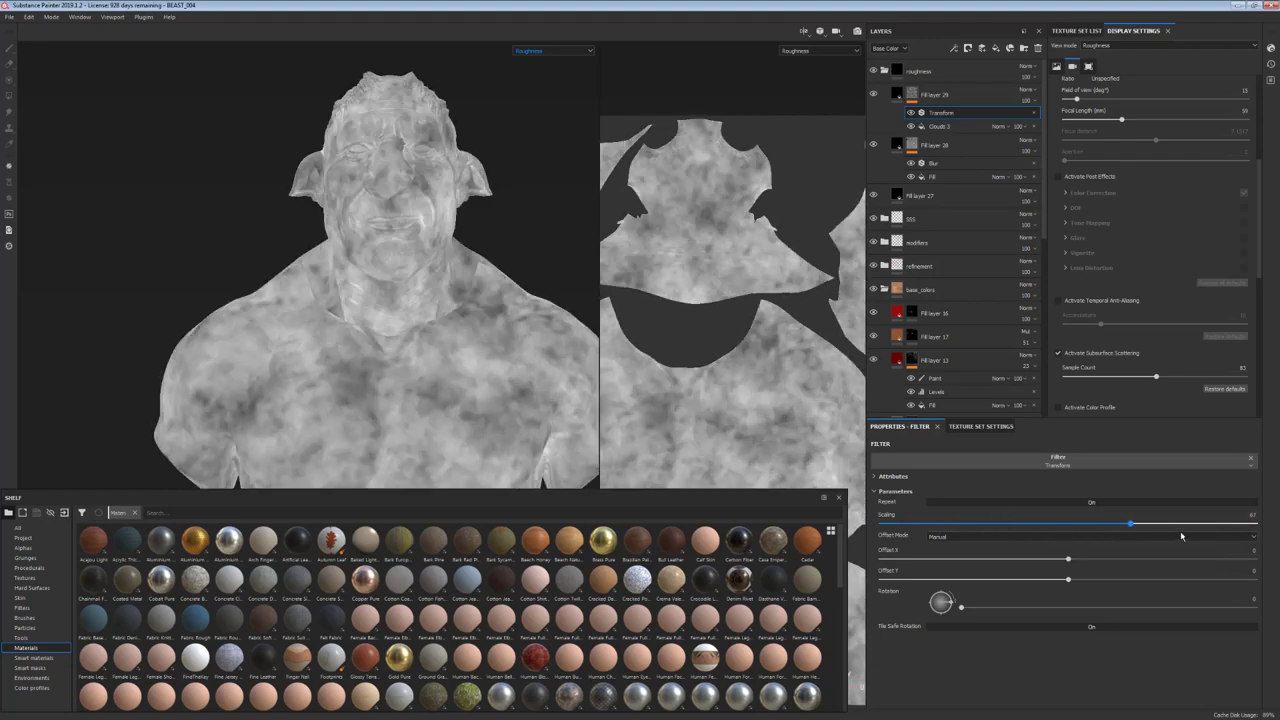
pyautogui.moveTo(1130, 524); pyautogui.dragTo(1180, 524)
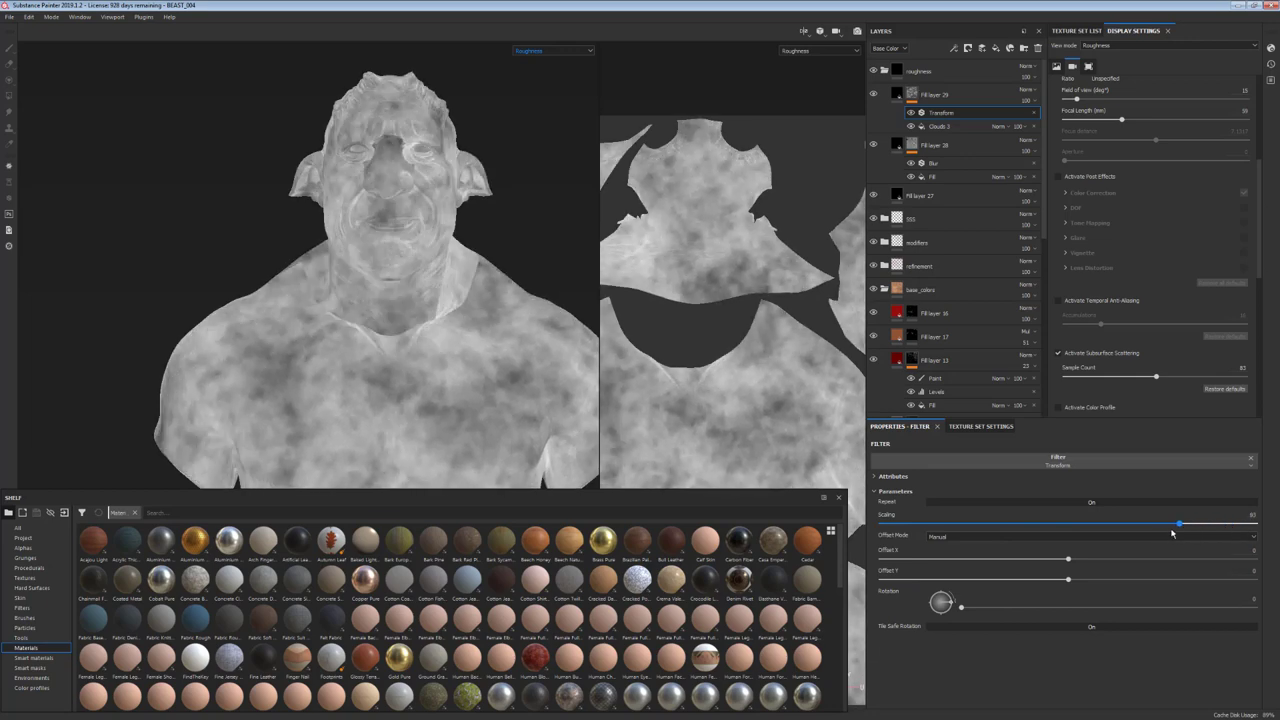
pyautogui.moveTo(1180, 523); pyautogui.dragTo(1085, 523)
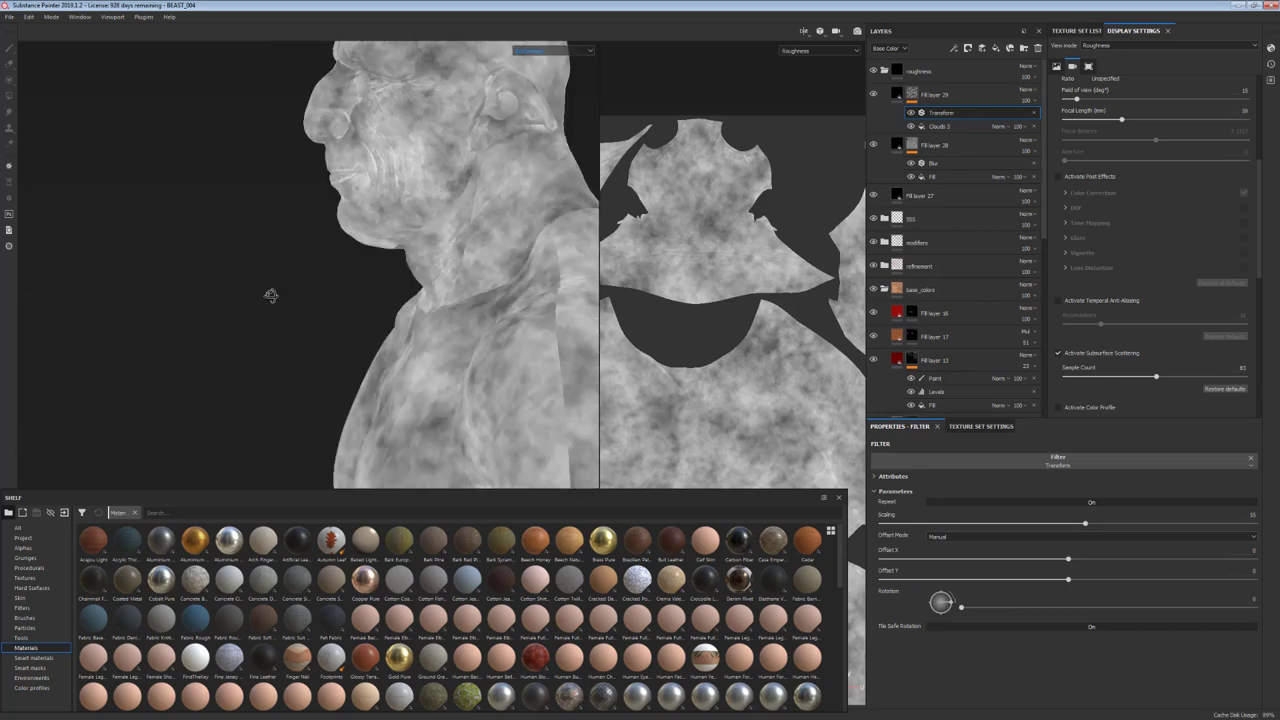
pyautogui.moveTo(271, 295); pyautogui.dragTo(548, 357)
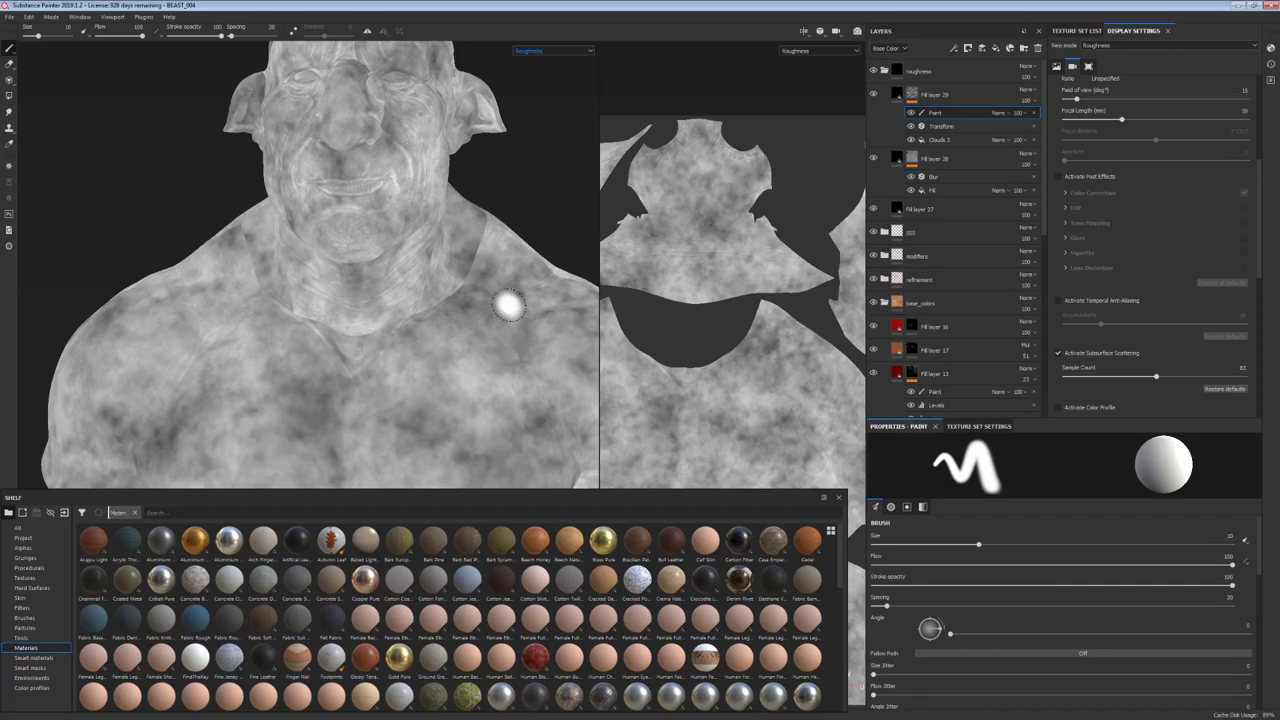
# - Choose the Dirt 2 brush from the Brushes shelf for the paint effect
pyautogui.click(22, 624)
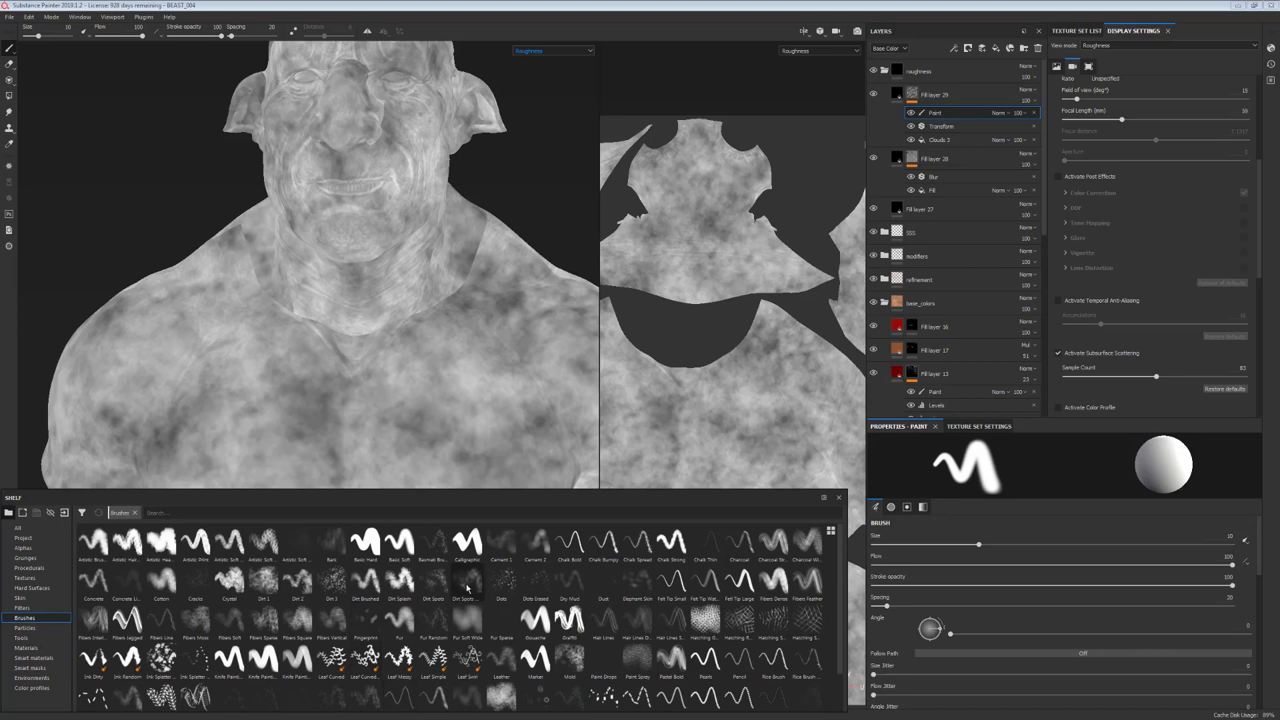
pyautogui.click(300, 598)
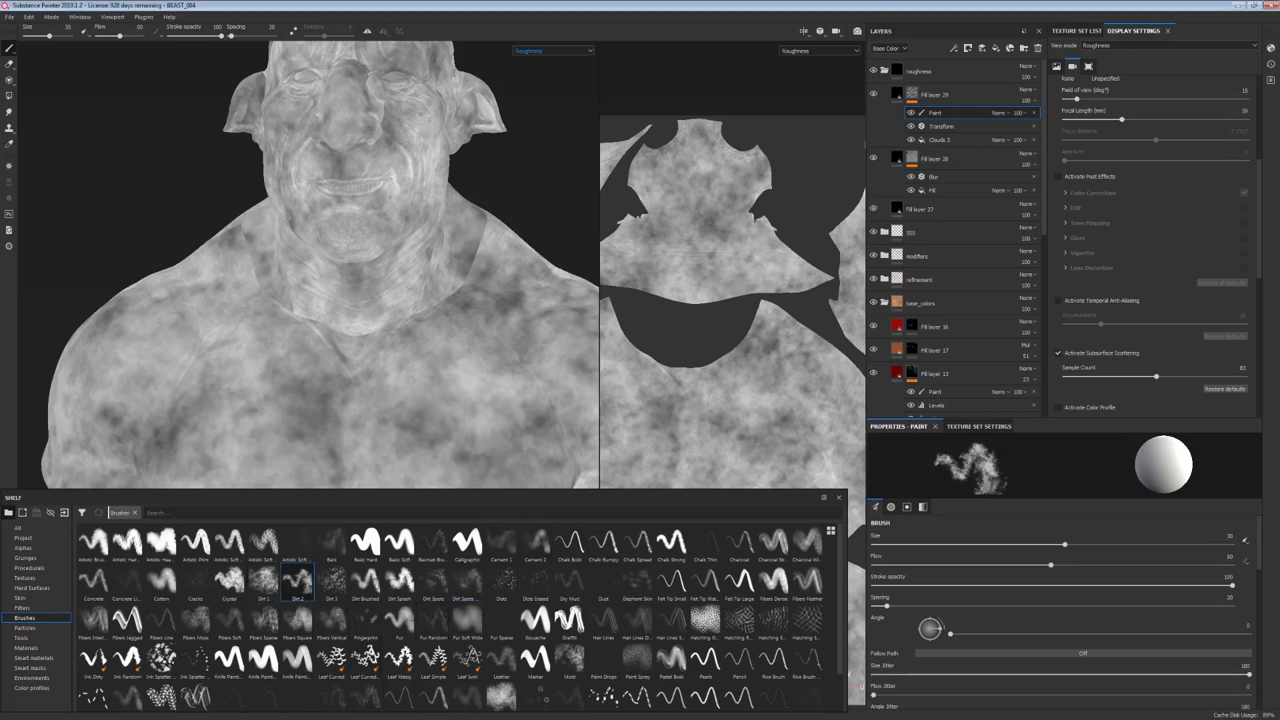
pyautogui.click(470, 270)
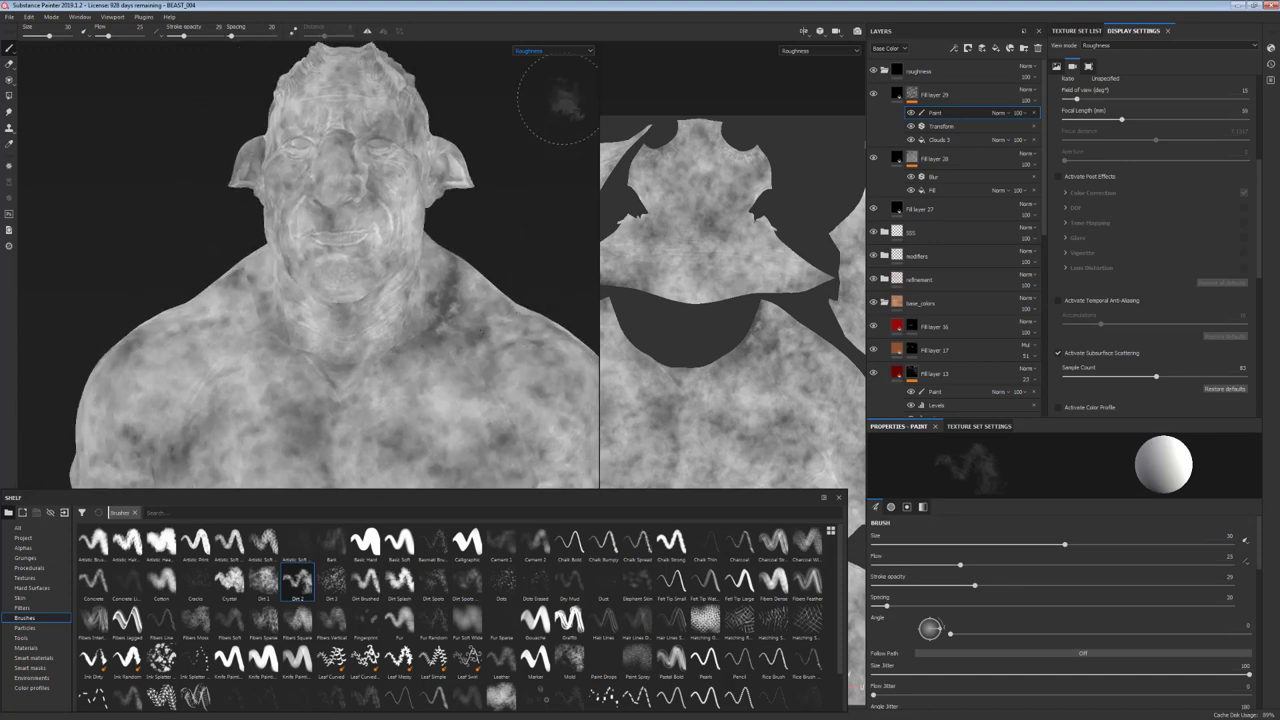
# - Return the viewport to the full Material view
pyautogui.click(556, 49)
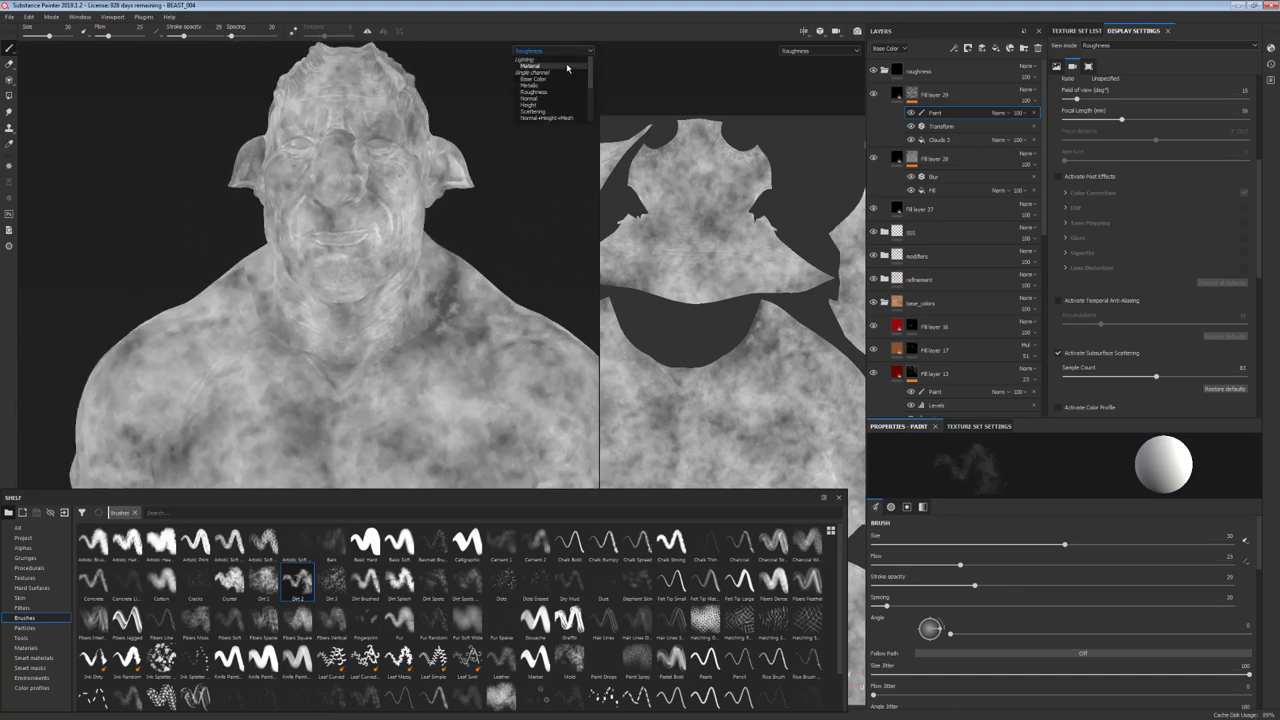
pyautogui.click(531, 65)
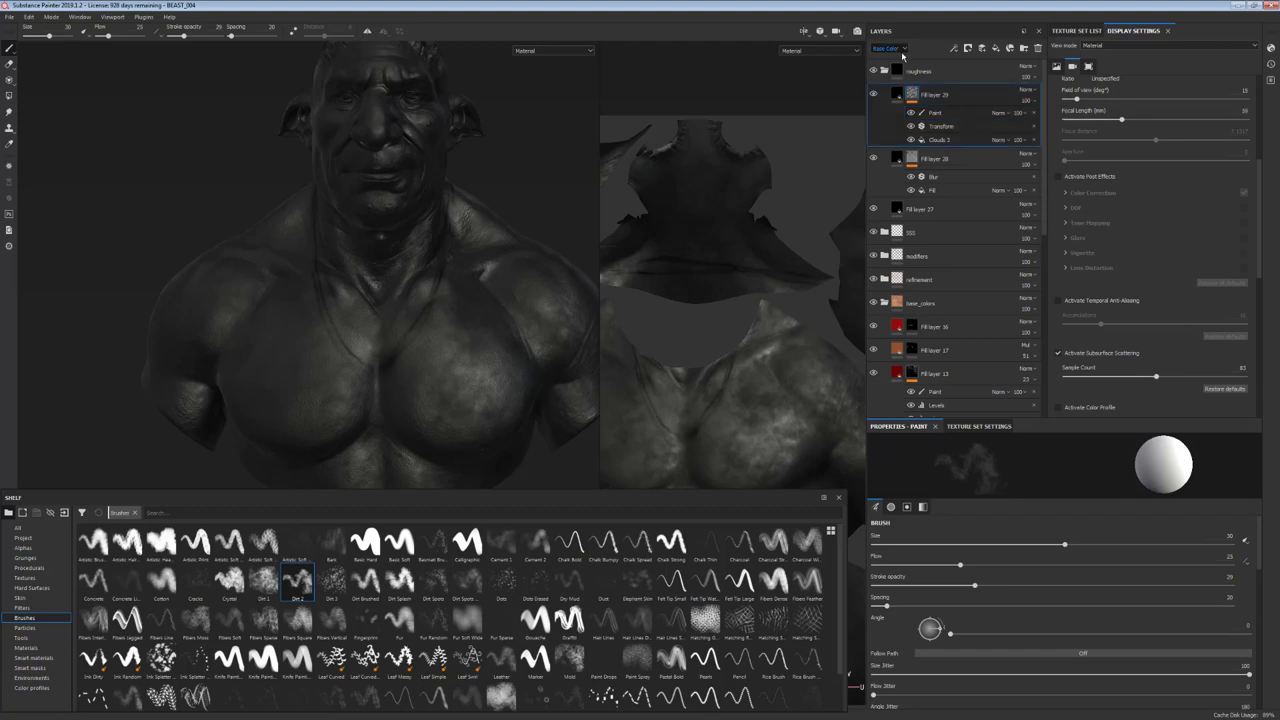
# - Set Fill layer 29's roughness value to about 0.49
pyautogui.click(940, 95)
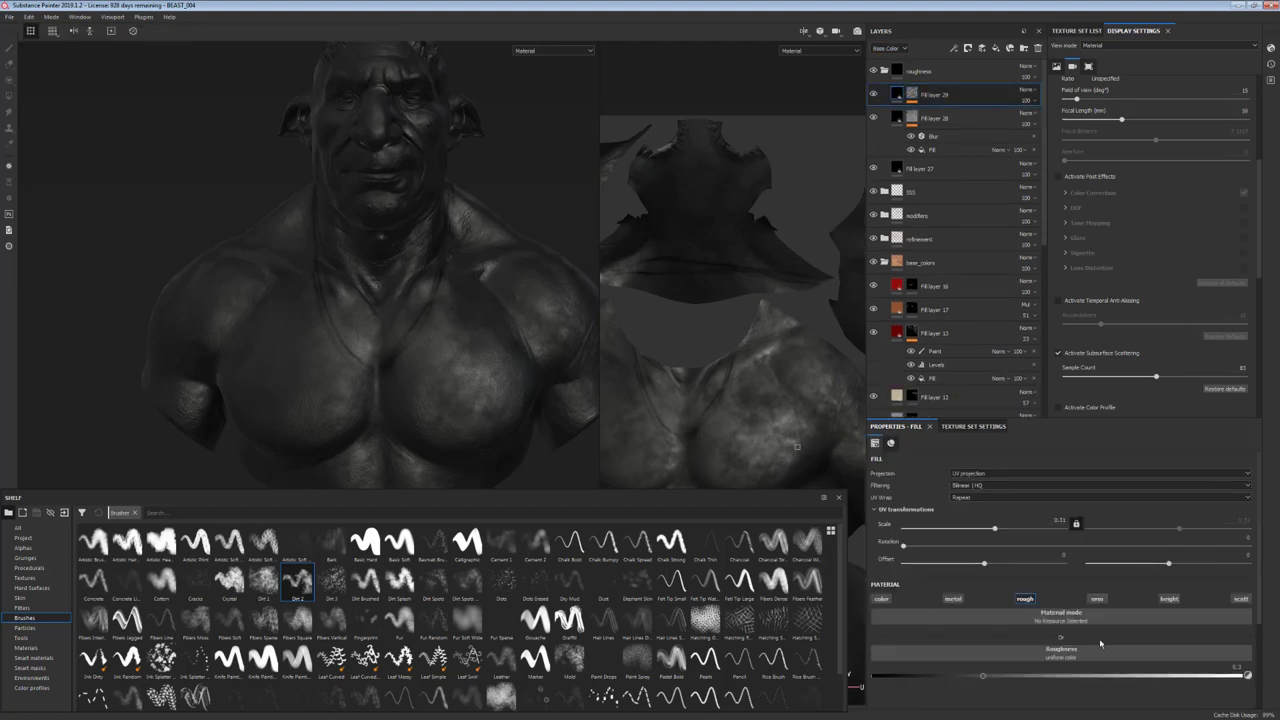
pyautogui.moveTo(983, 675); pyautogui.dragTo(1083, 675)
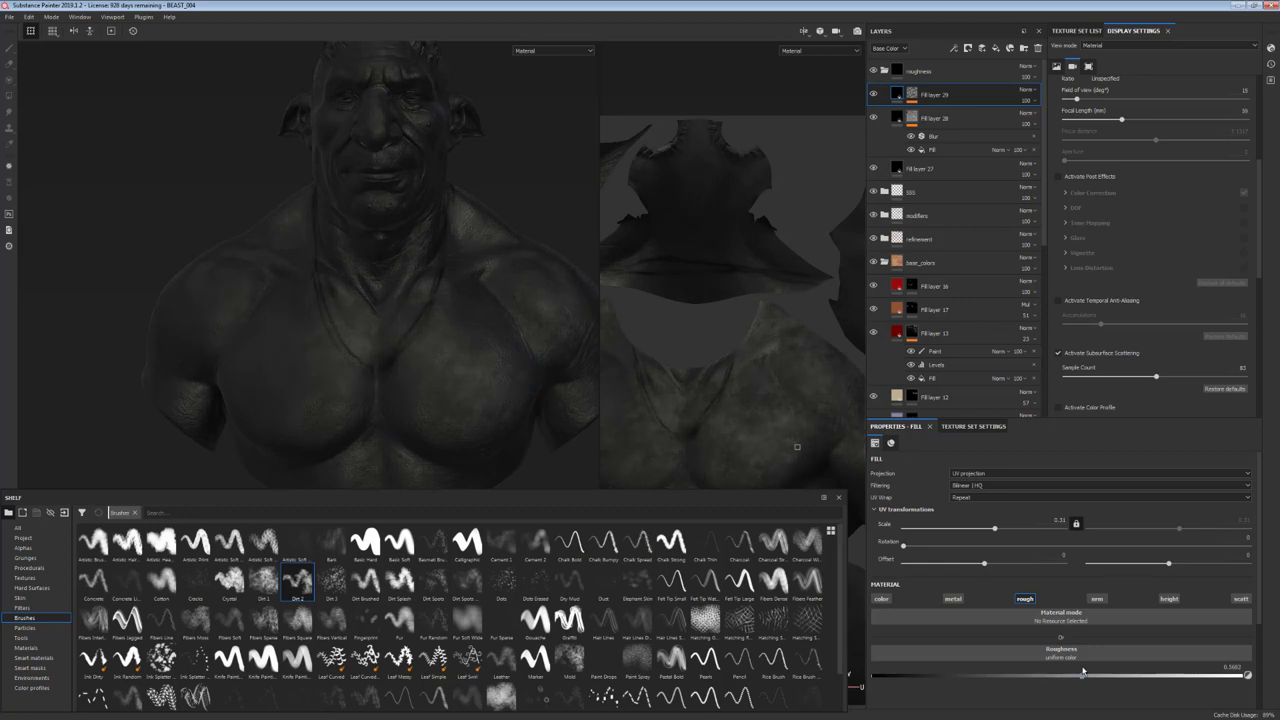
pyautogui.moveTo(1082, 675); pyautogui.dragTo(1137, 675)
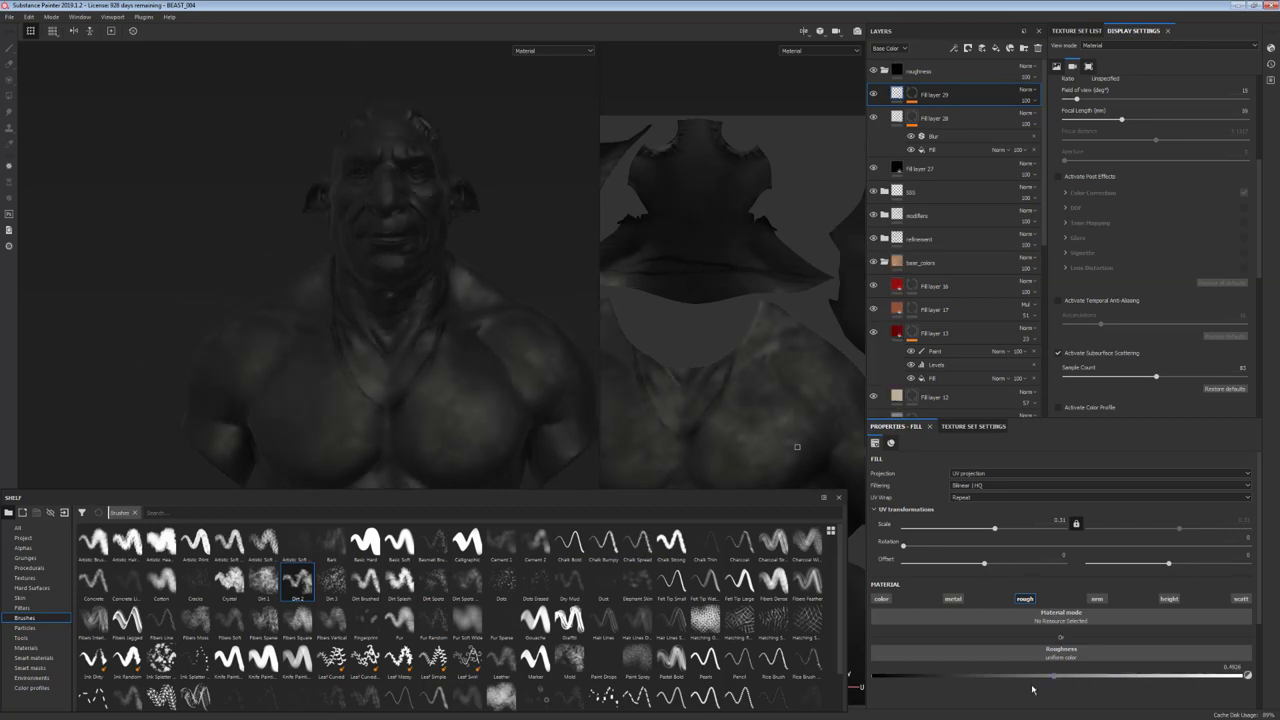
pyautogui.moveTo(1032, 679); pyautogui.dragTo(1103, 679)
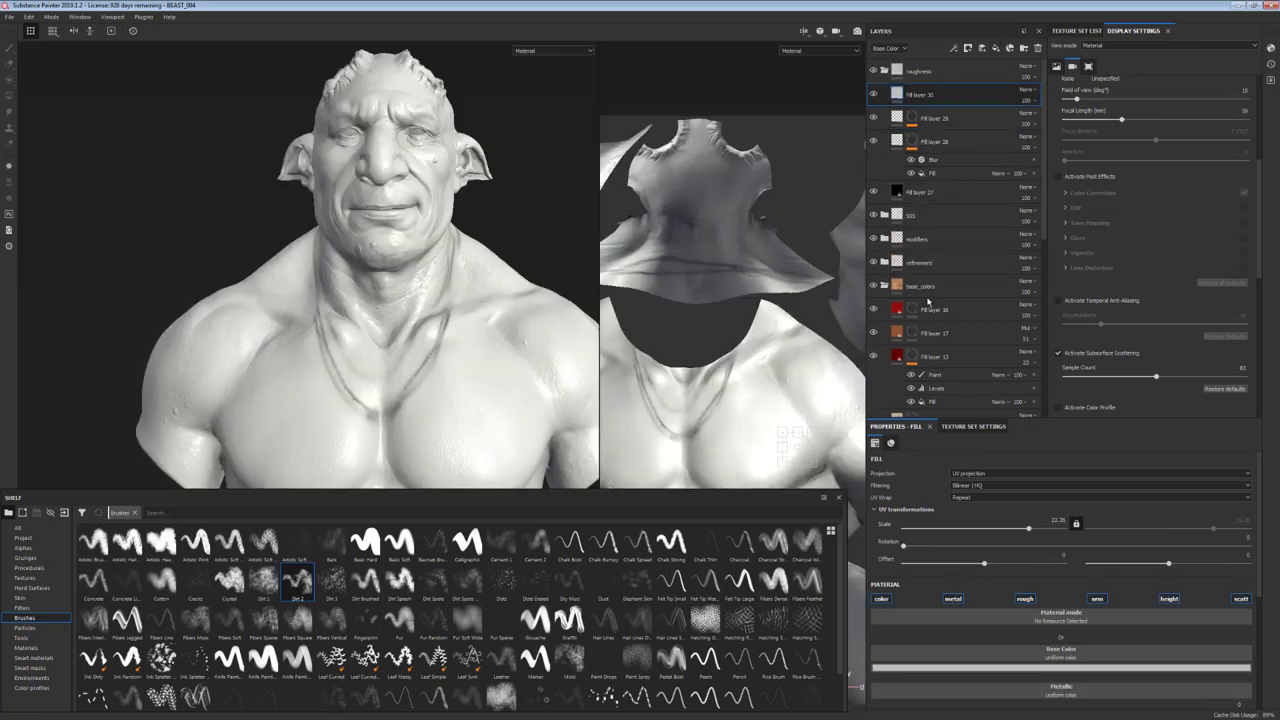
# - Limit Fill layer 30 to roughness, add a black mask, and raise its roughness slightly
pyautogui.click(1024, 596)
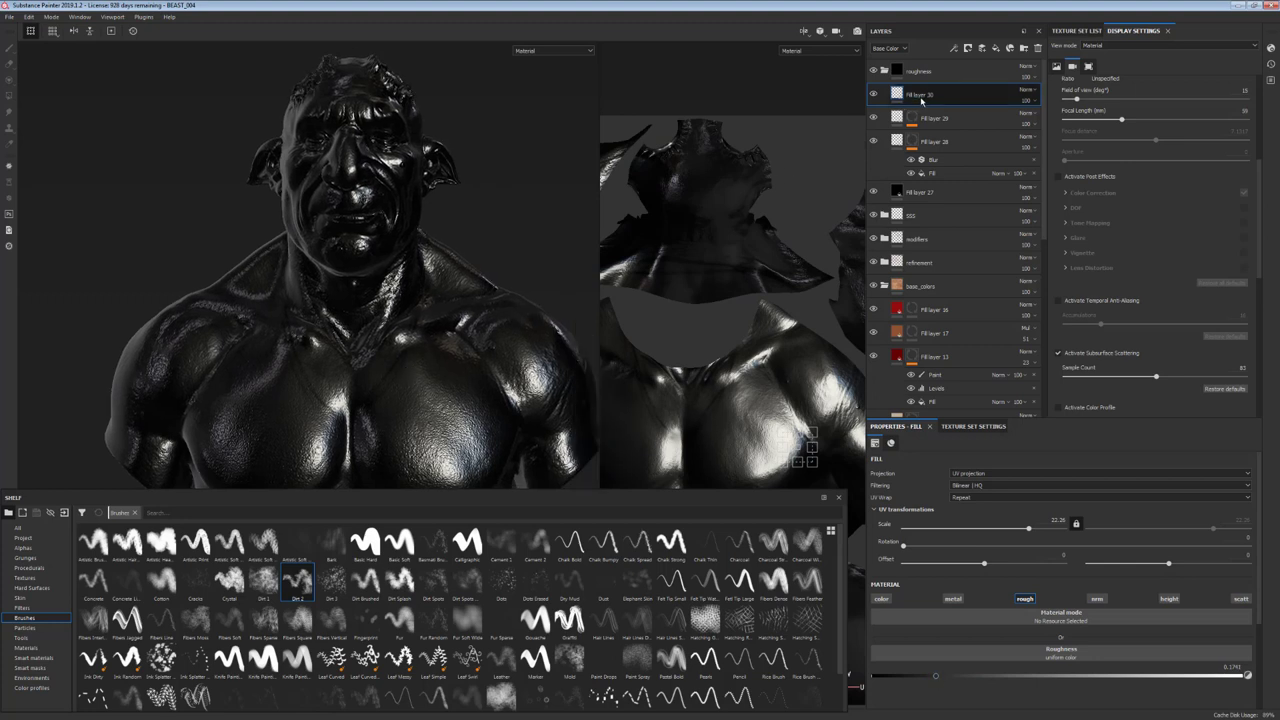
pyautogui.rightClick(950, 94)
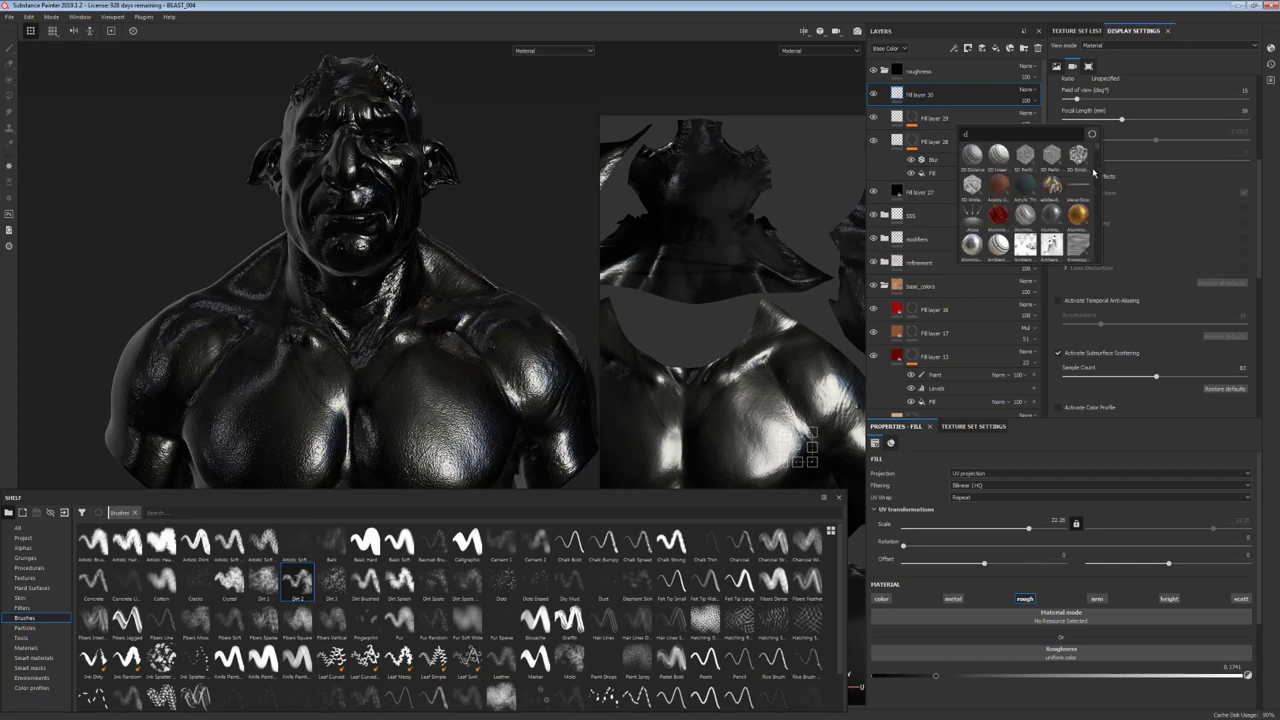
pyautogui.moveTo(1098, 155)
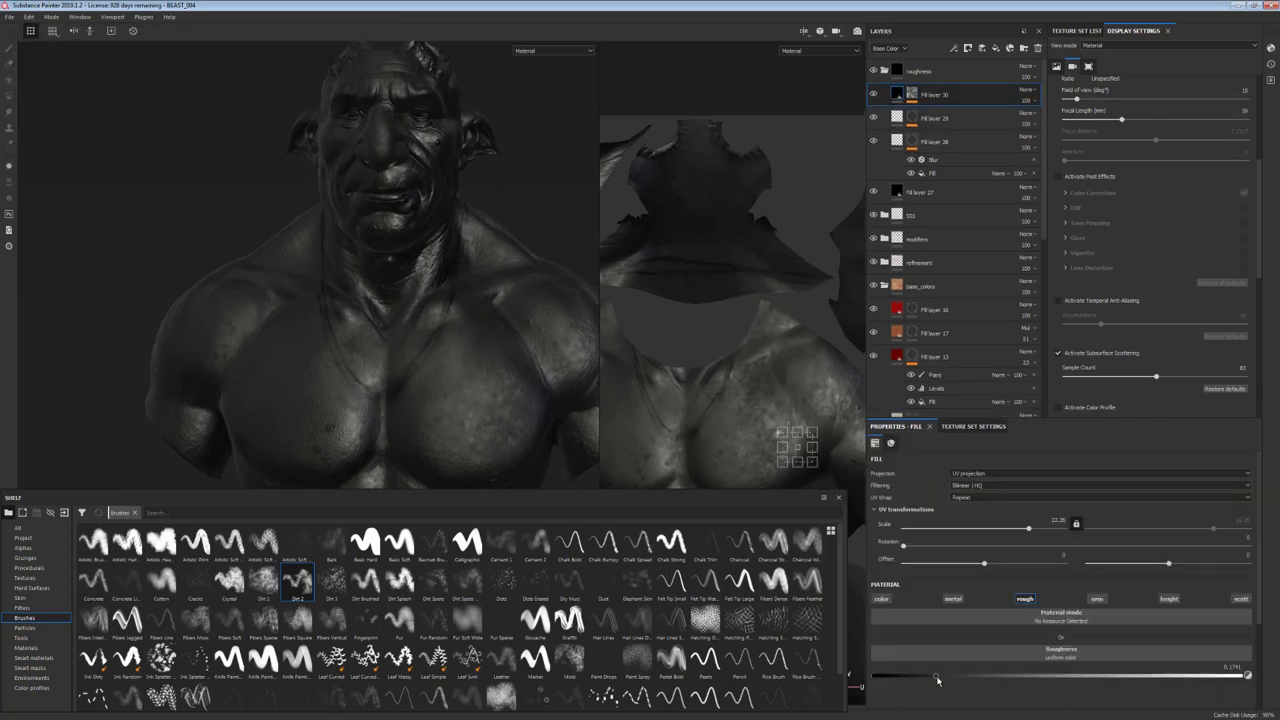
pyautogui.moveTo(937, 680); pyautogui.dragTo(1018, 672)
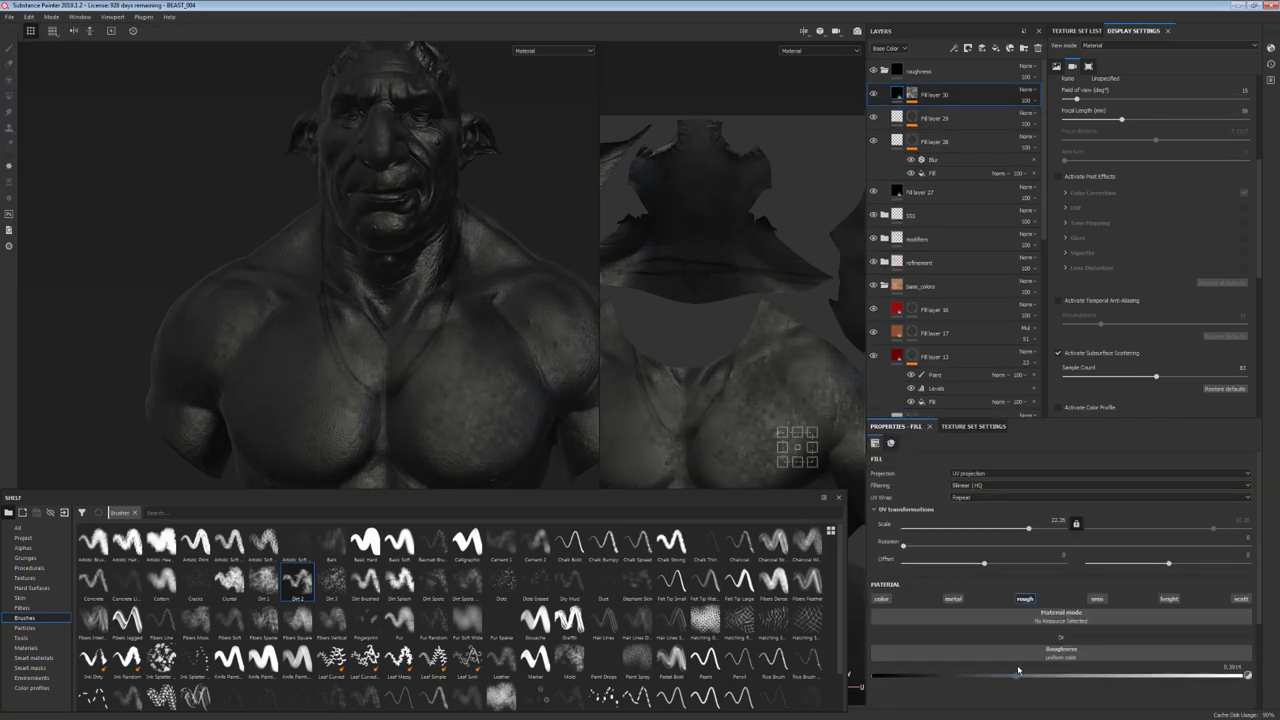
pyautogui.click(813, 50)
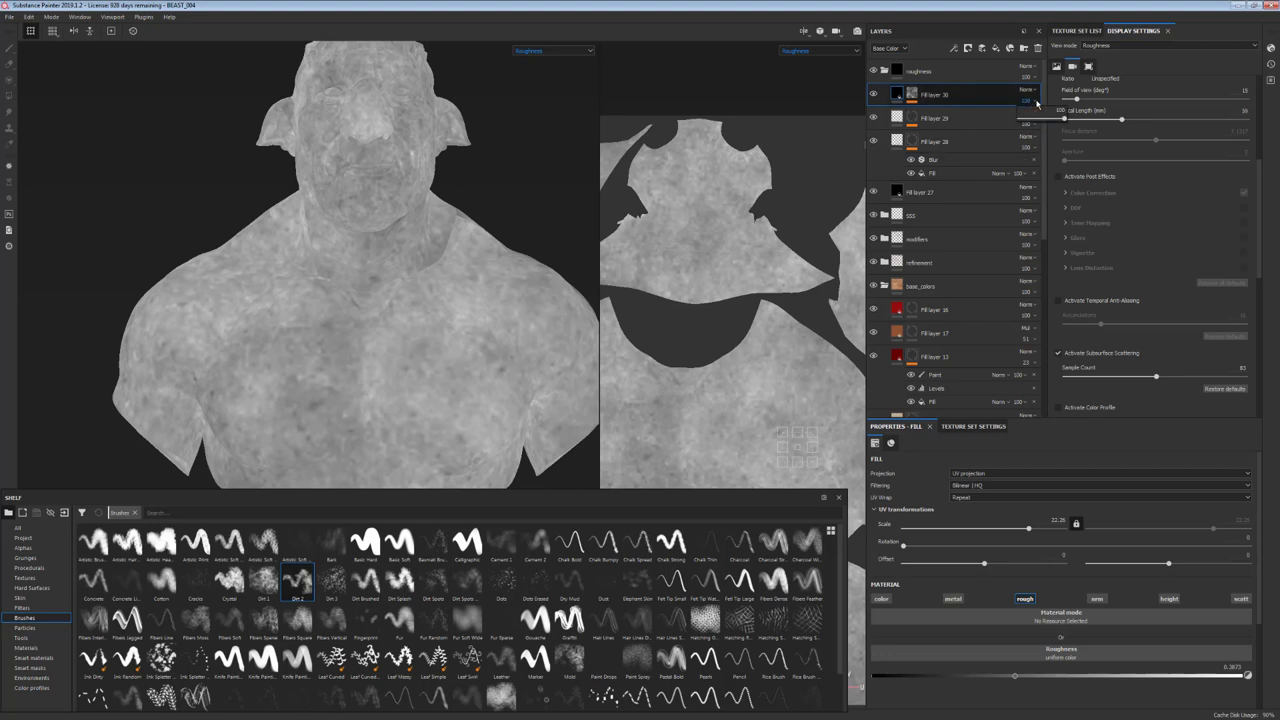
# - Set Fill layer 30 to Screen blending, tweak its roughness, and add a filter to its spots mask
pyautogui.click(1018, 93)
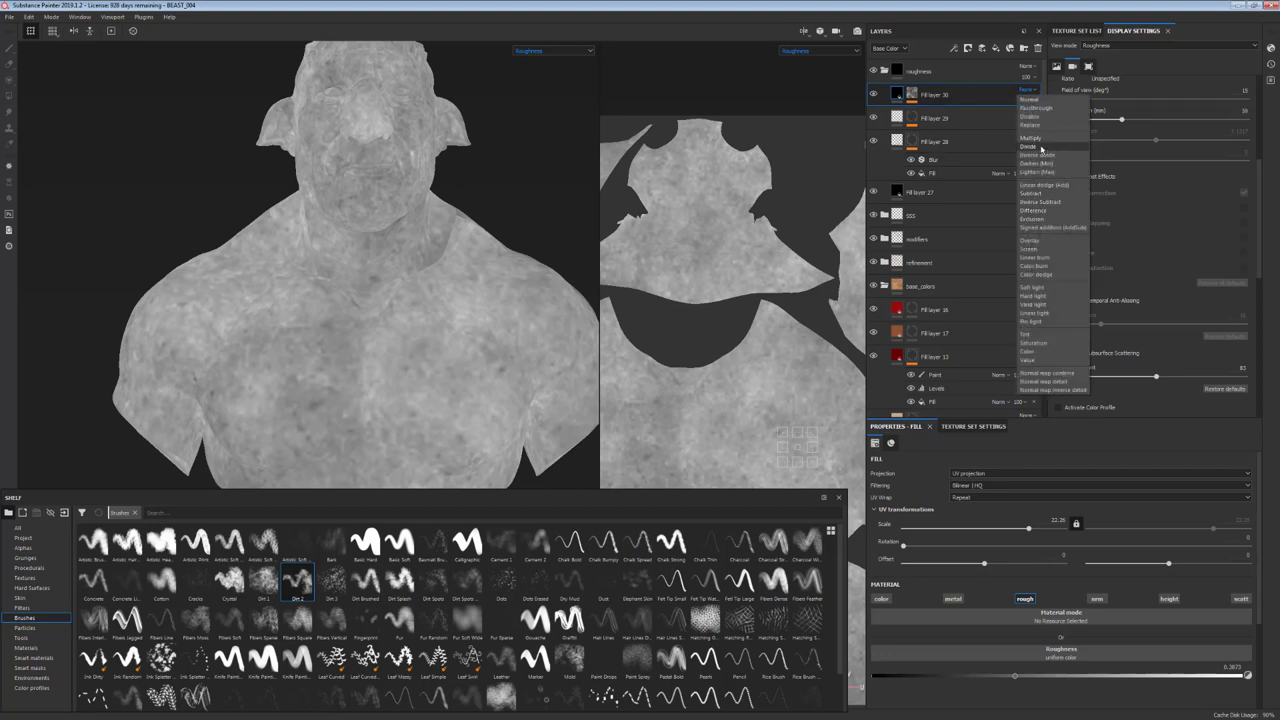
pyautogui.click(1026, 97)
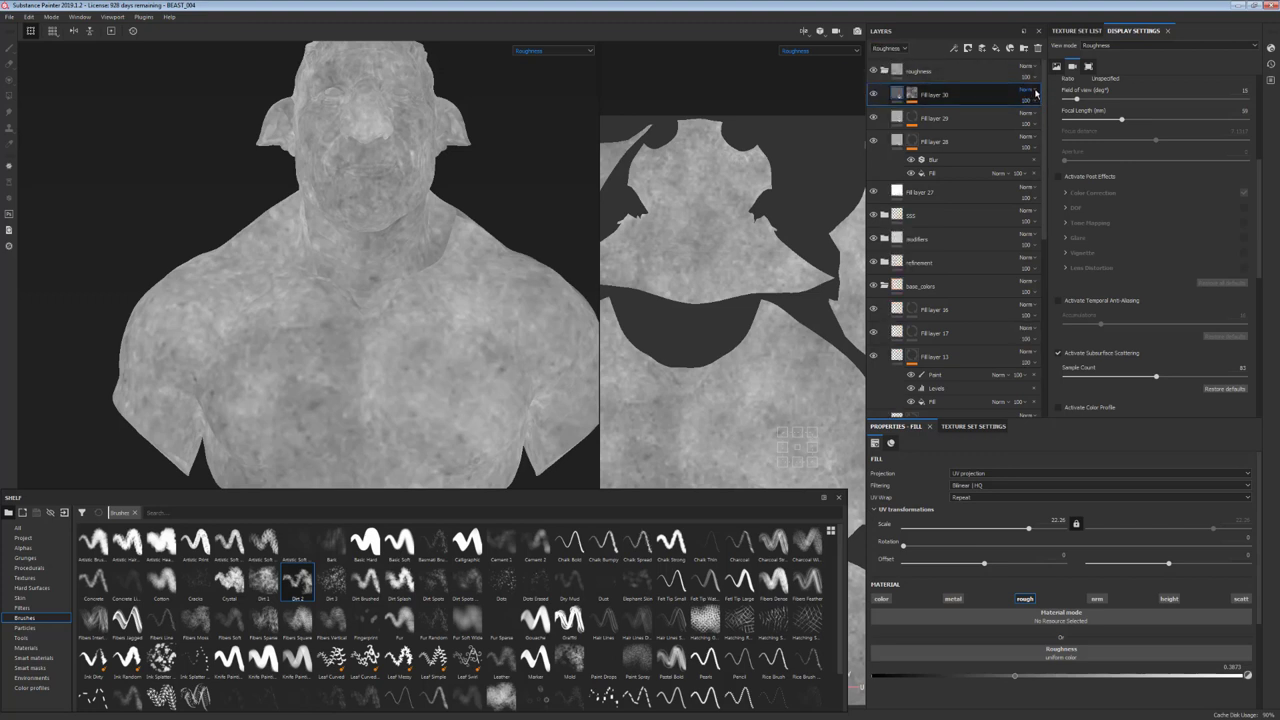
pyautogui.click(1016, 95)
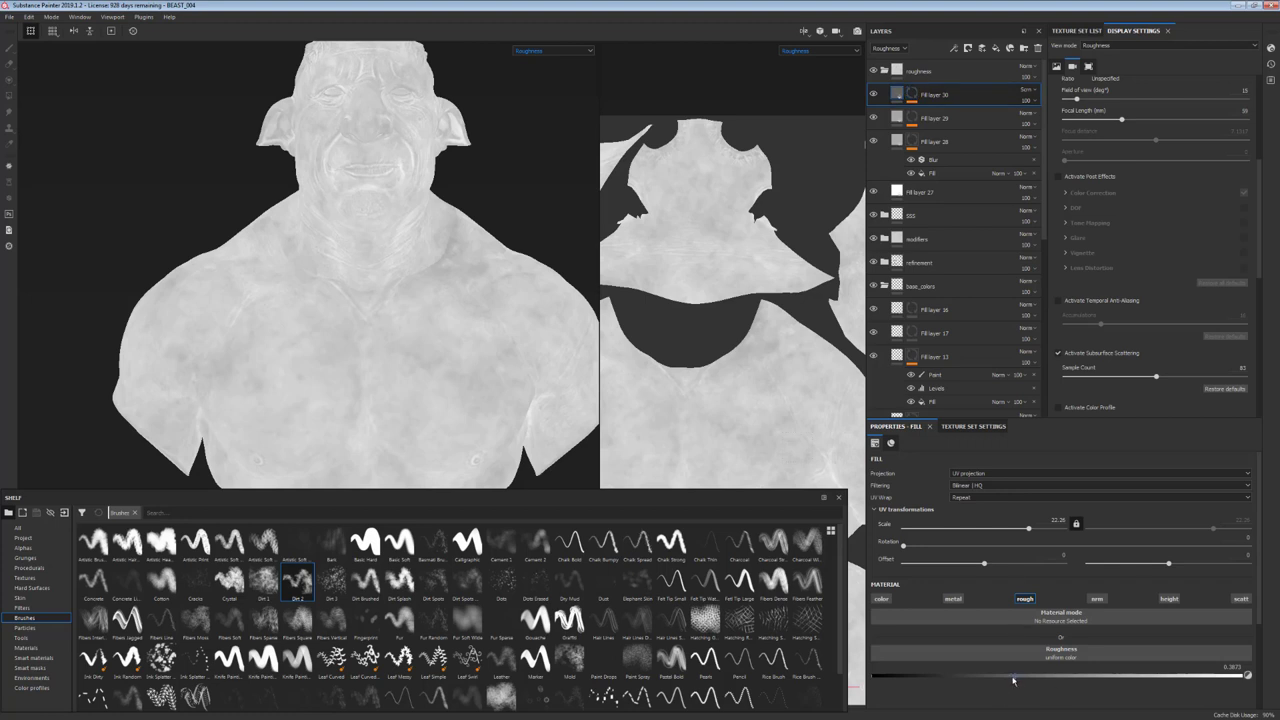
pyautogui.moveTo(1015, 681); pyautogui.dragTo(987, 681)
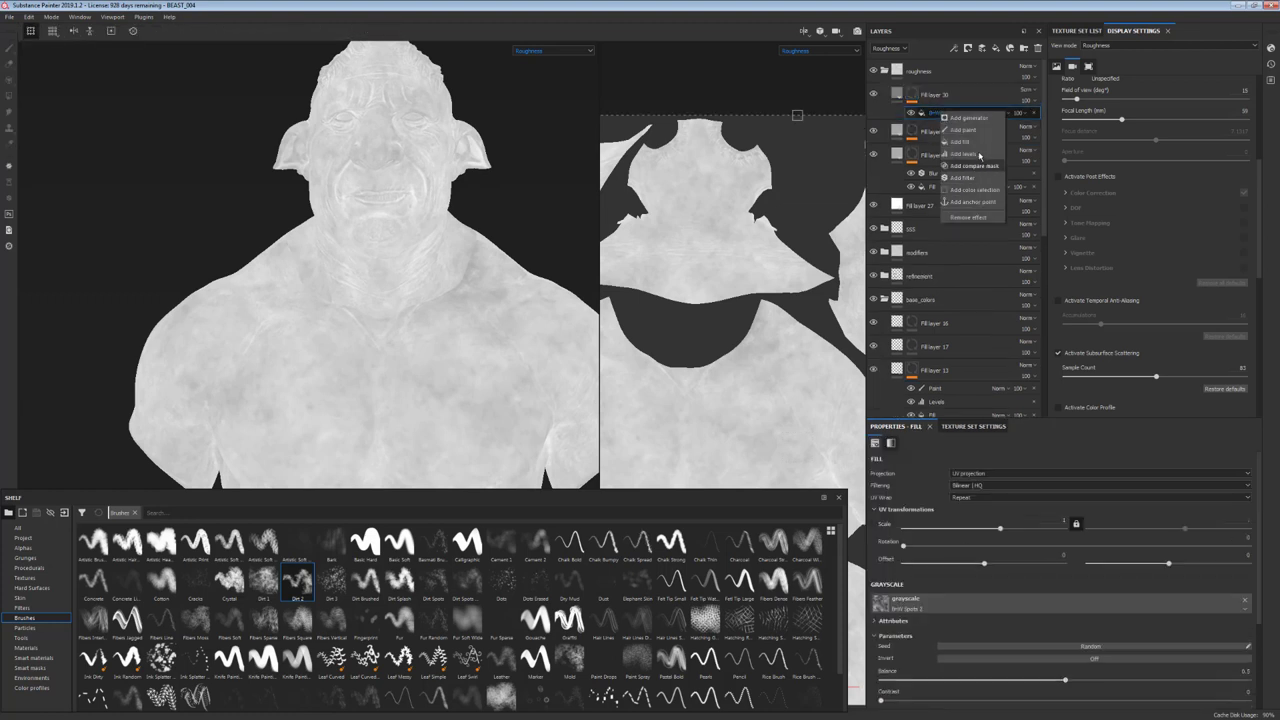
pyautogui.moveTo(962, 178)
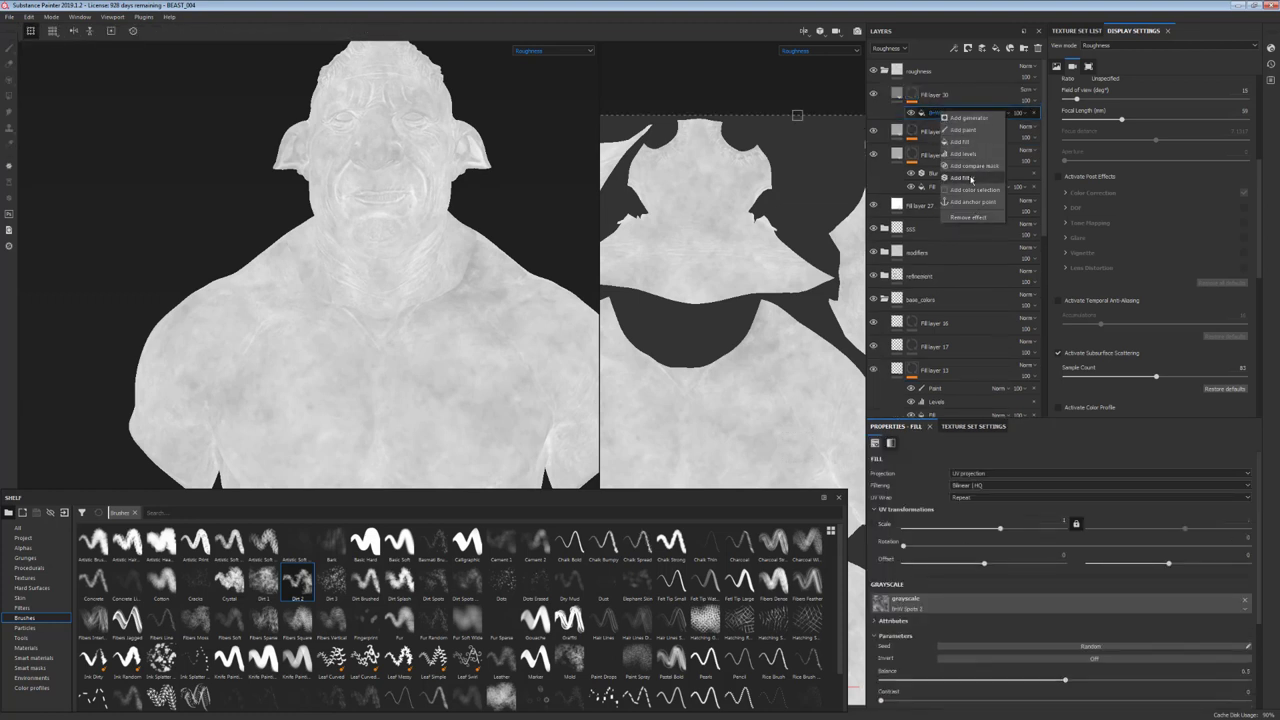
pyautogui.click(958, 176)
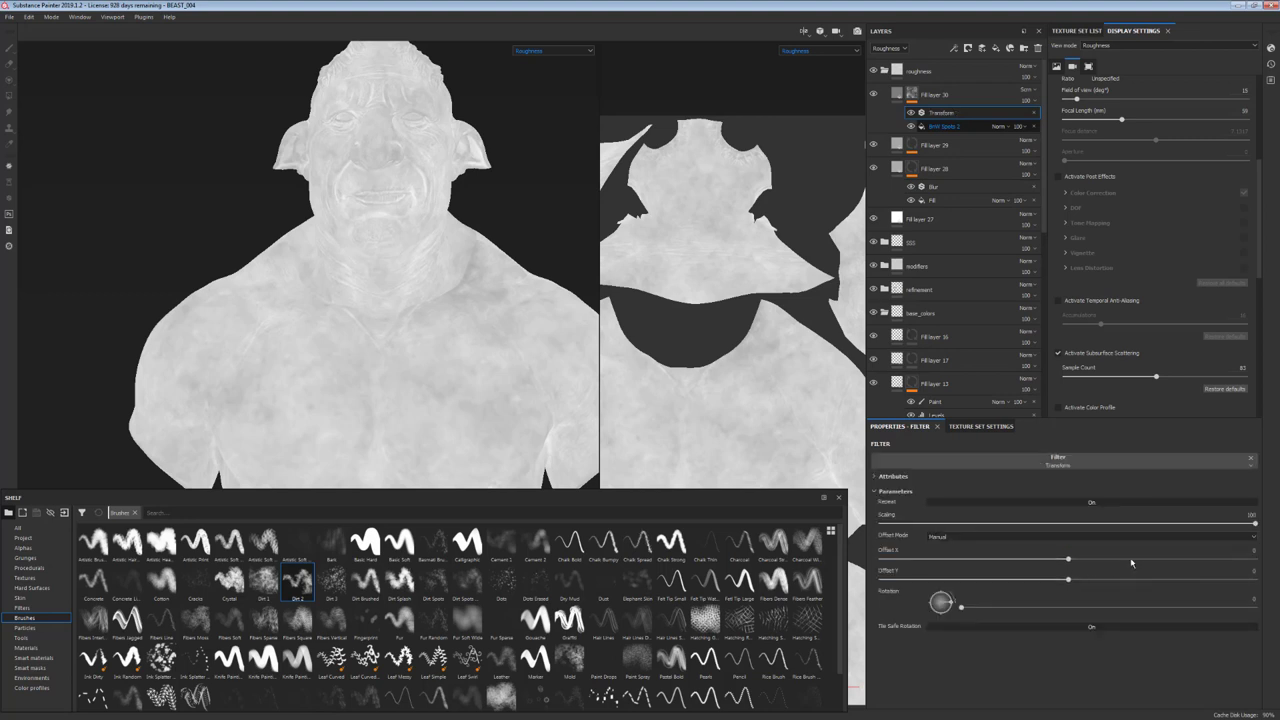
# - Shrink the Dirt Spots 2 mask pattern to scale 40 and return the viewport to Material shading
pyautogui.moveTo(1250, 524); pyautogui.dragTo(1035, 524)
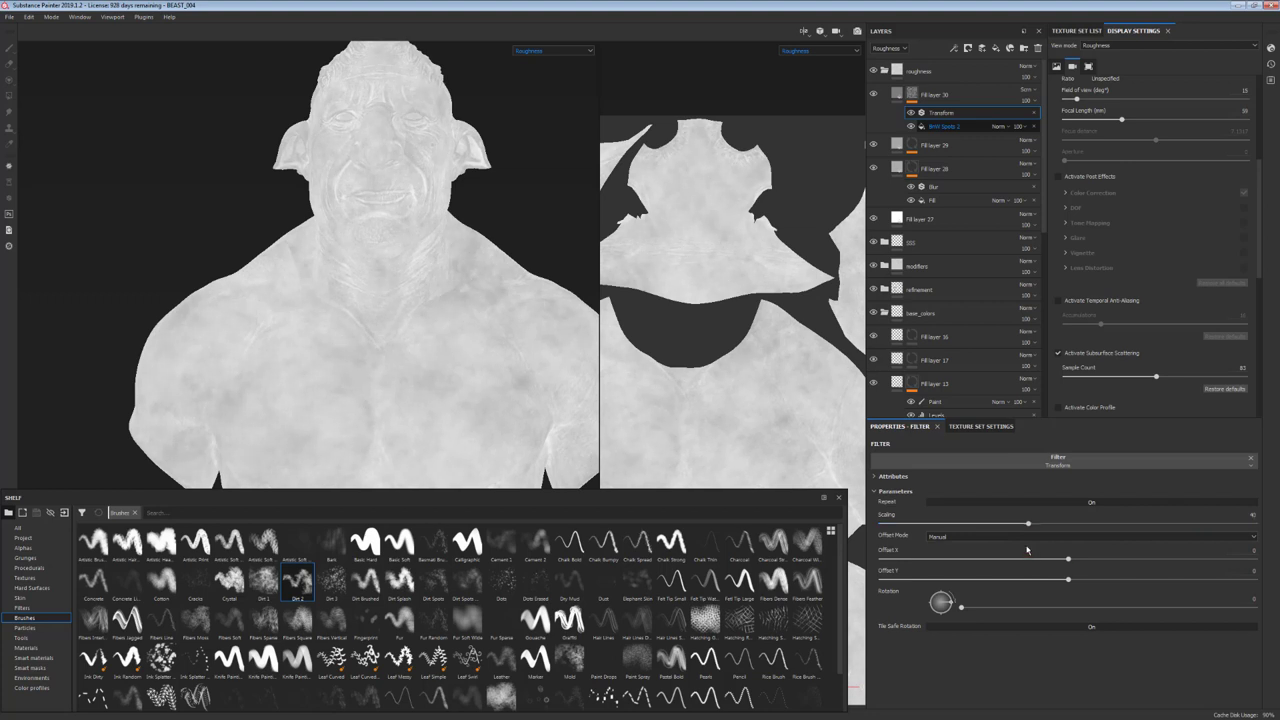
pyautogui.click(558, 50)
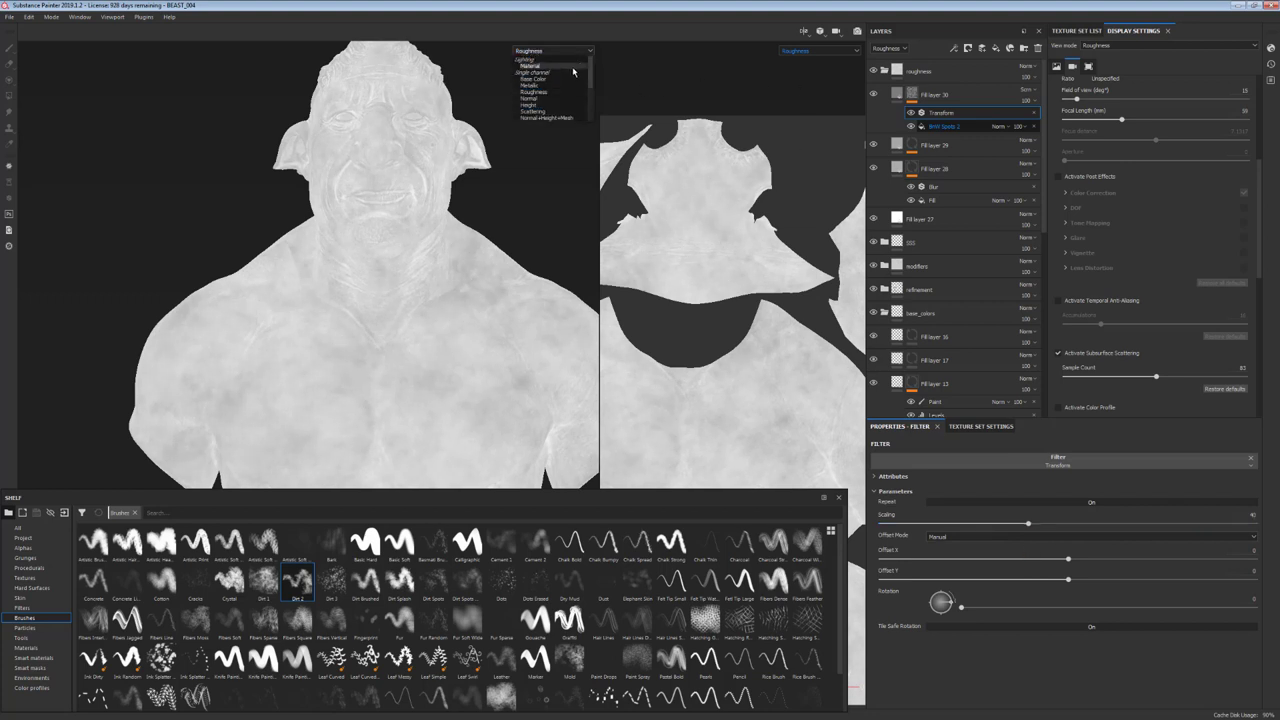
pyautogui.click(536, 70)
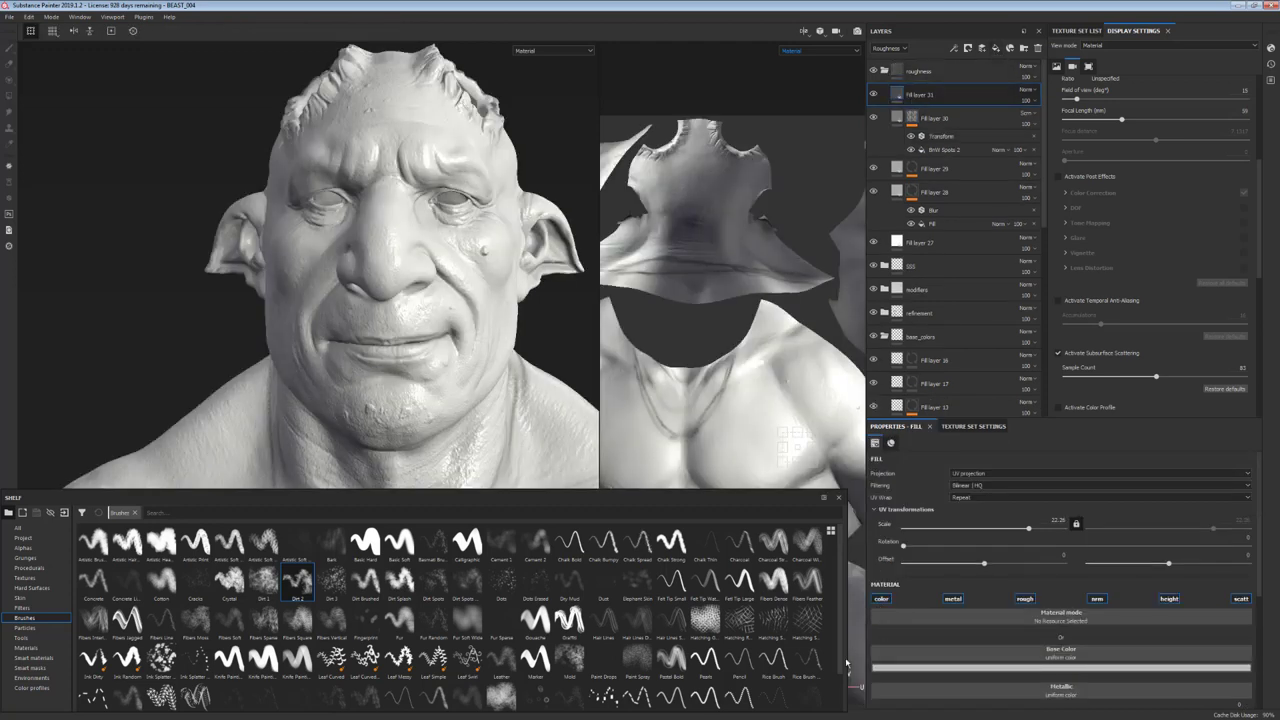
# - Make Fill layer 31 roughness-only with a low roughness value and a black mask
pyautogui.click(1054, 594)
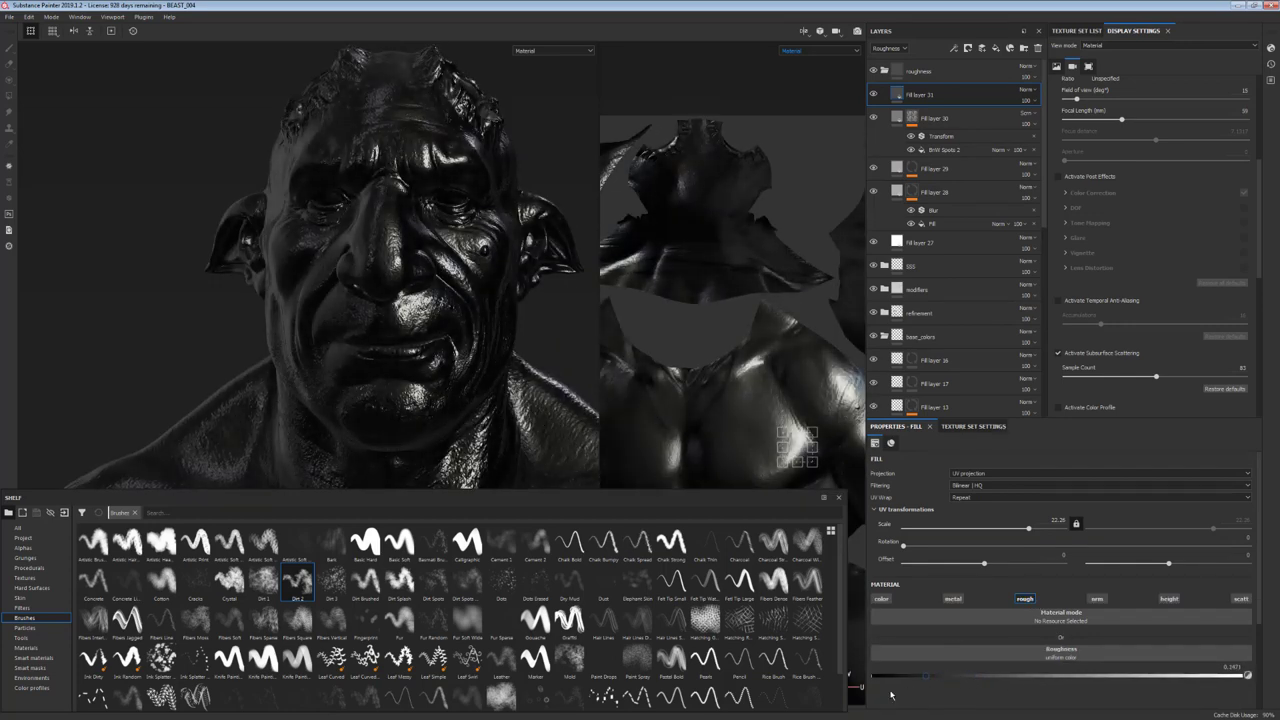
pyautogui.moveTo(925, 675); pyautogui.dragTo(970, 675)
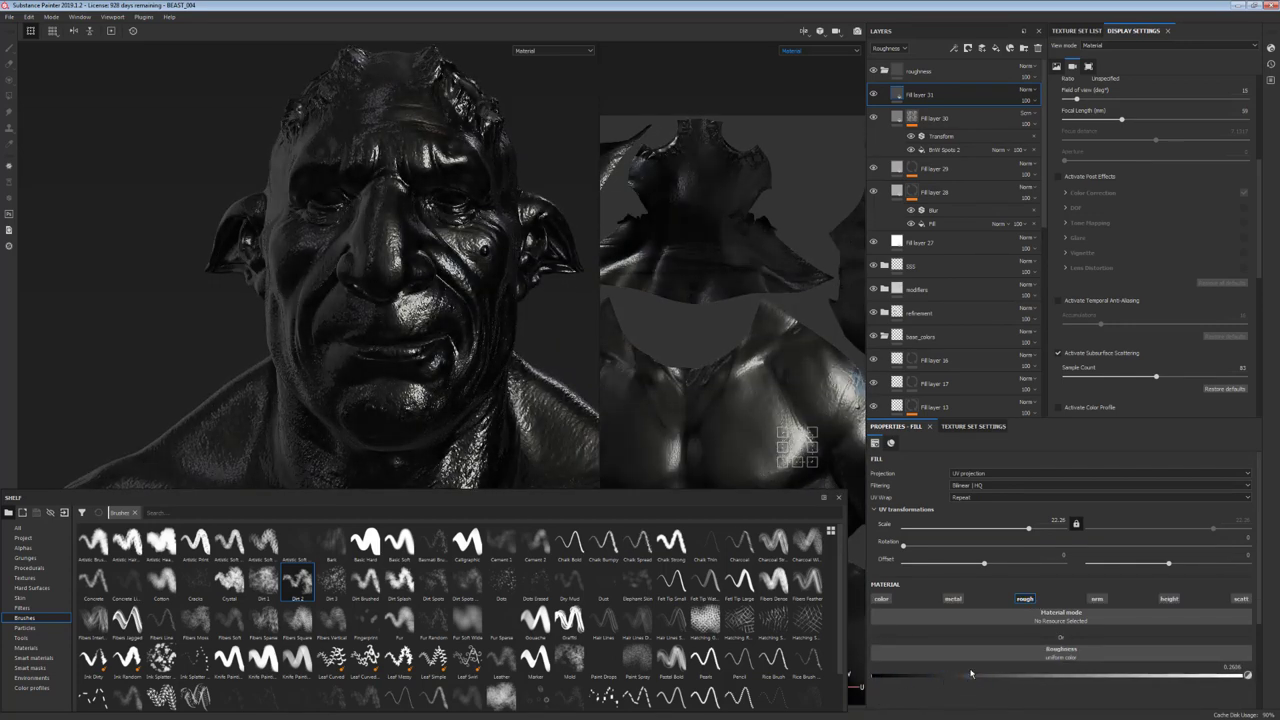
pyautogui.rightClick(930, 93)
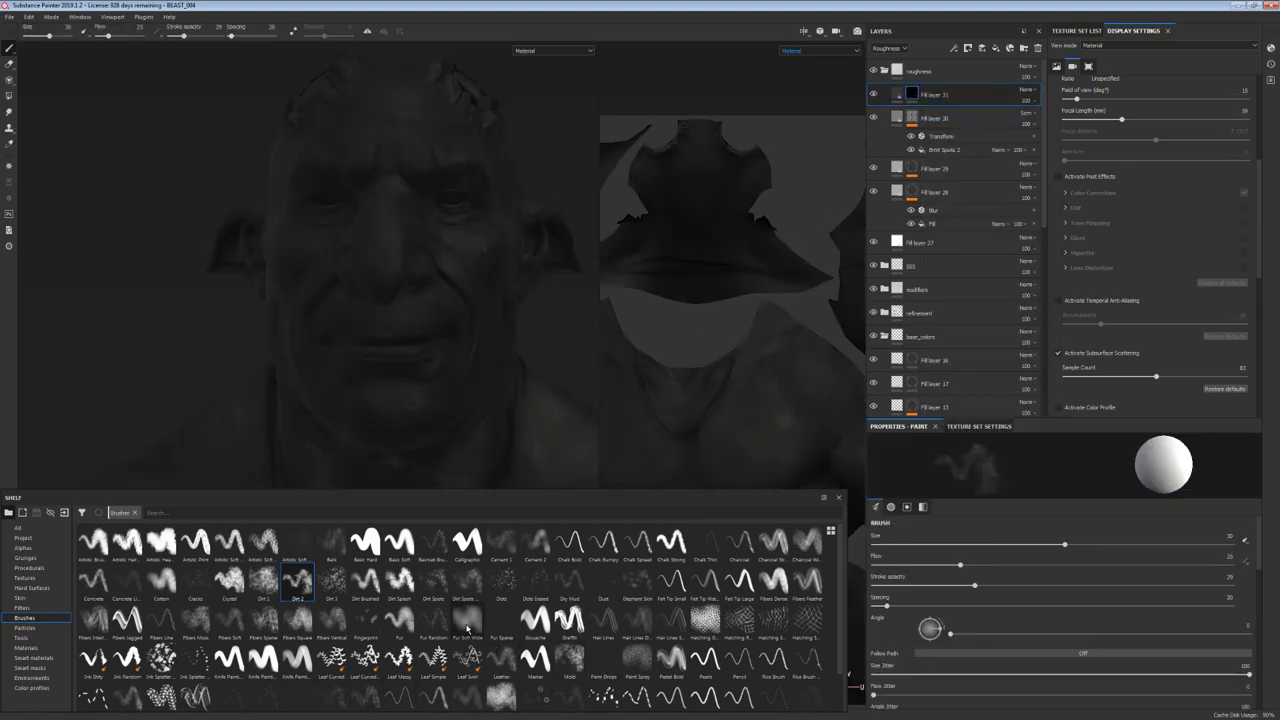
pyautogui.click(469, 638)
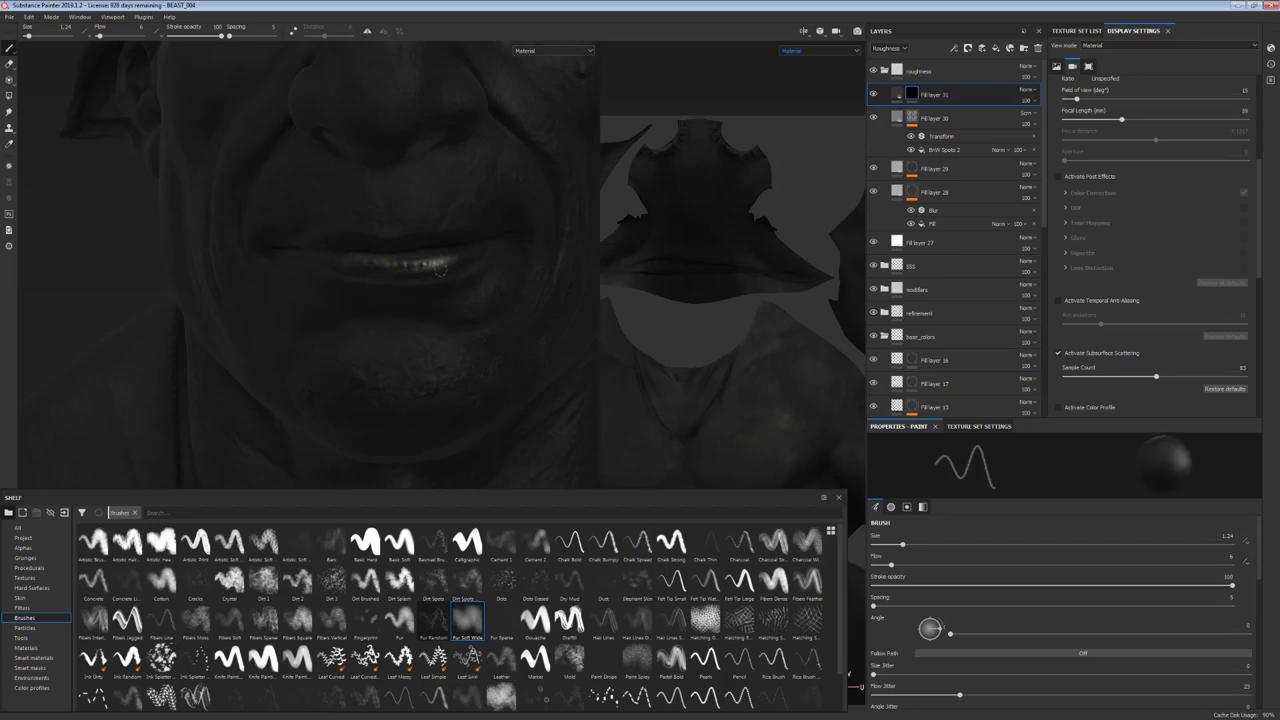
# - Hand-paint glossy shine with a soft brush onto the lower lip, face, cheek and chin
pyautogui.click(555, 50)
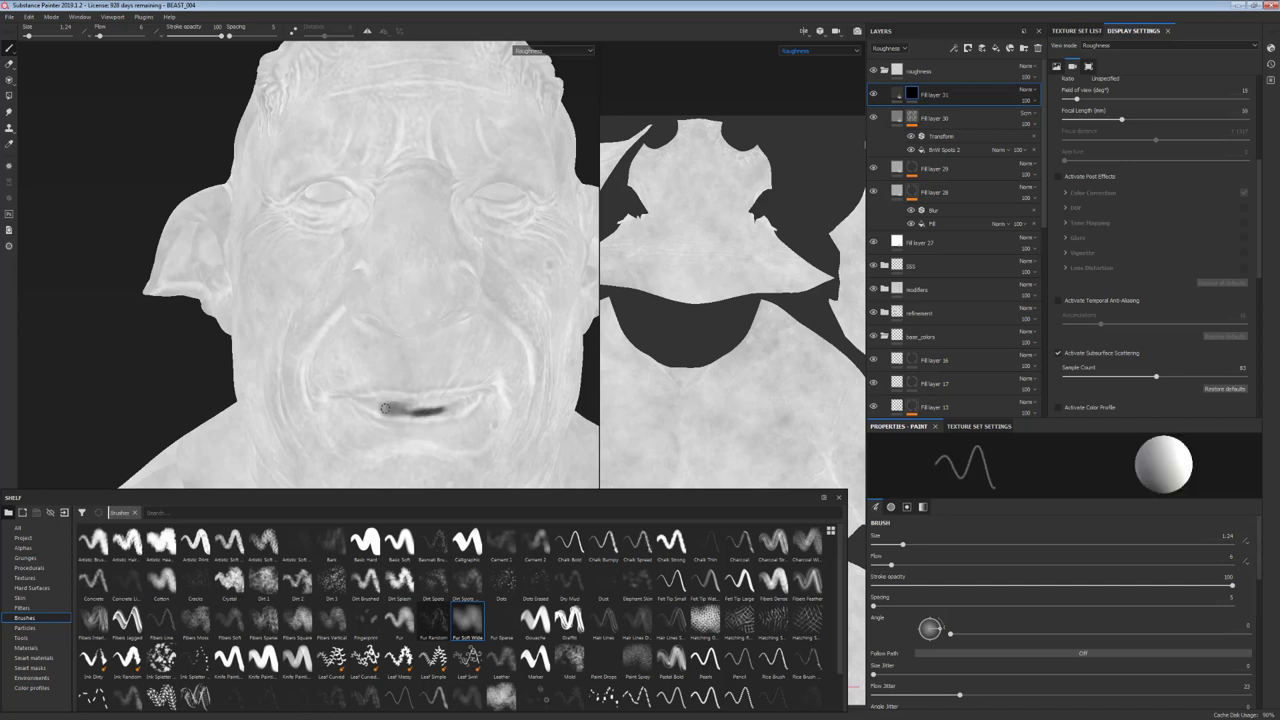
pyautogui.moveTo(385, 408); pyautogui.dragTo(440, 408)
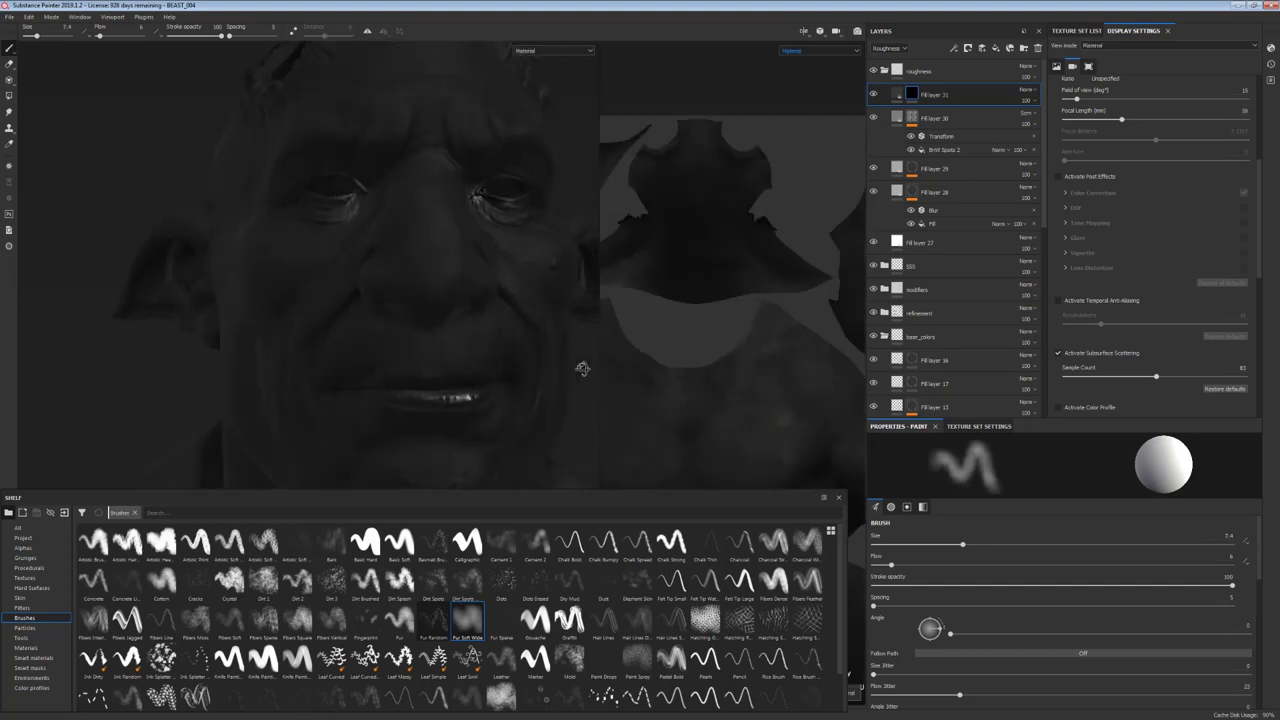
pyautogui.moveTo(580, 368); pyautogui.dragTo(515, 280)
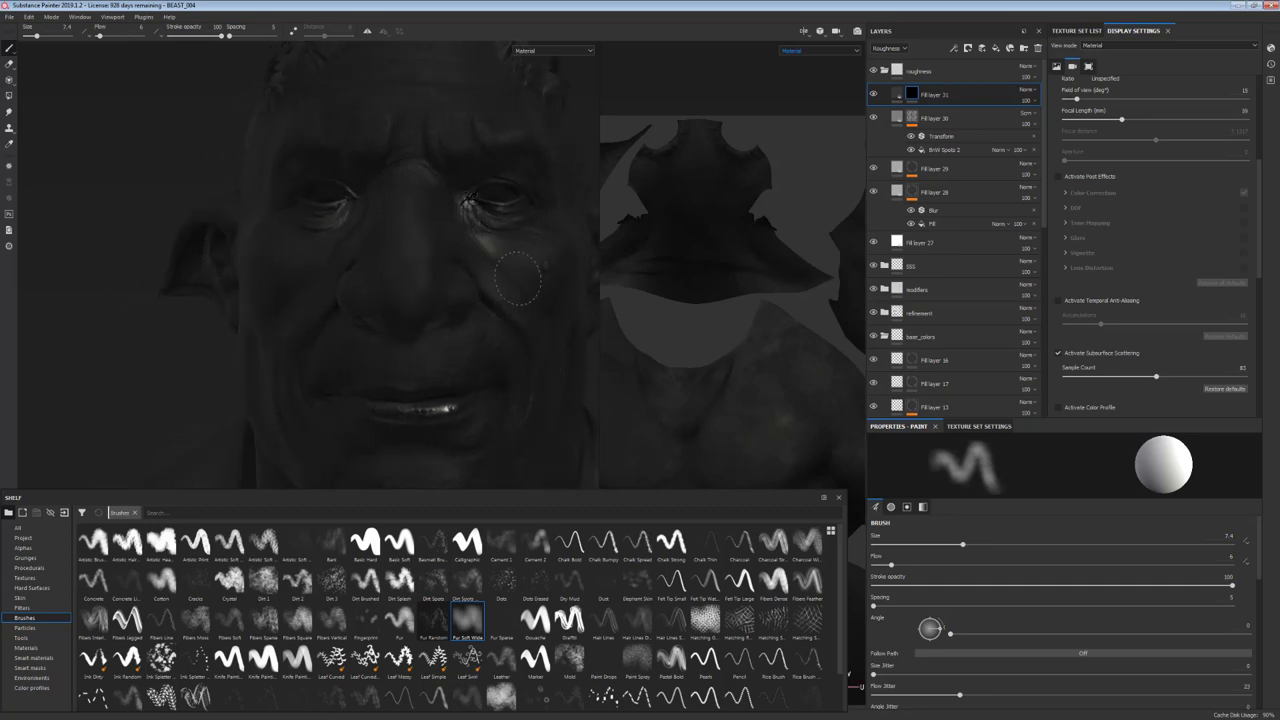
pyautogui.moveTo(520, 280); pyautogui.dragTo(430, 415)
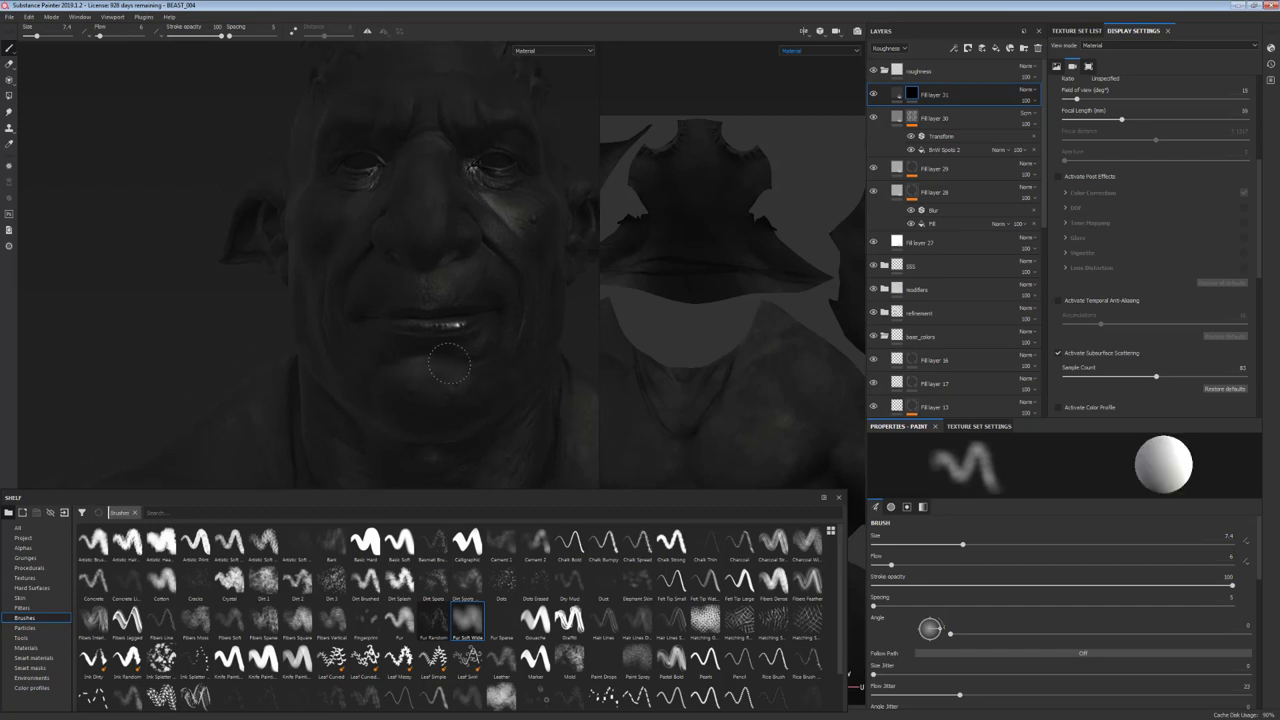
pyautogui.moveTo(450, 365); pyautogui.dragTo(478, 435)
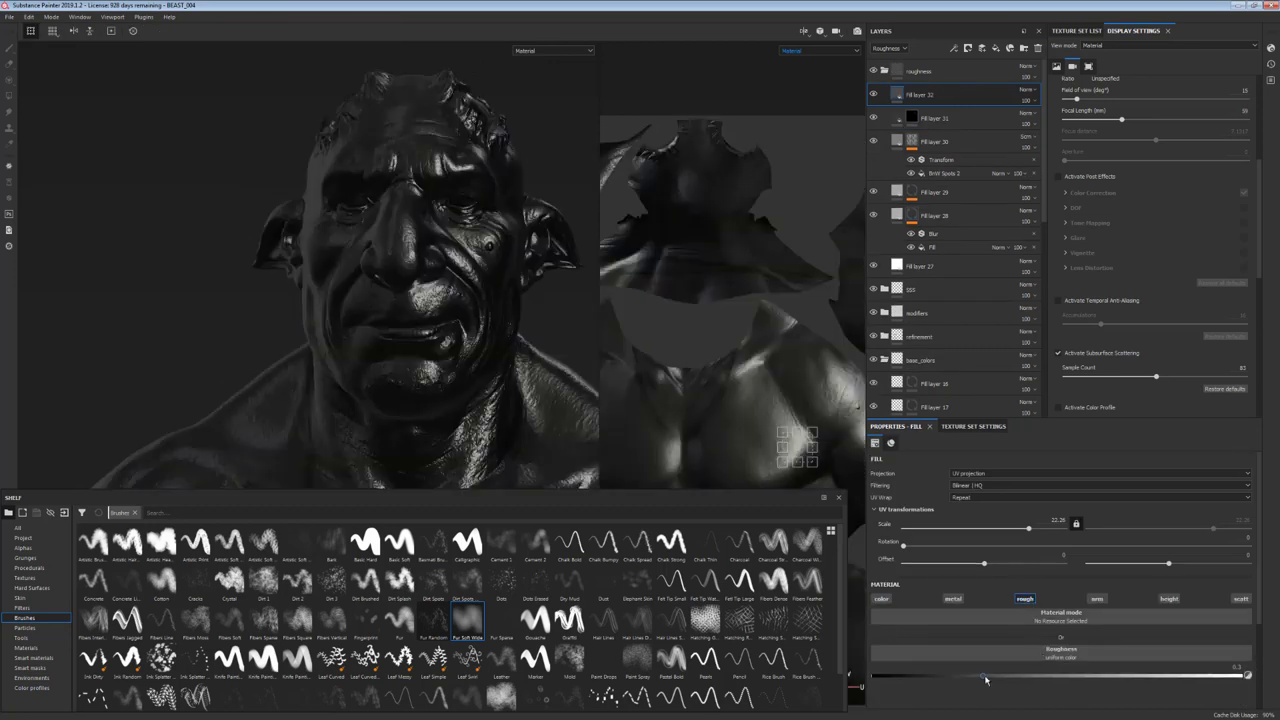
# - Give Fill layer 32 a black mask and choose a speckled dirt brush from the shelf
pyautogui.rightClick(930, 95)
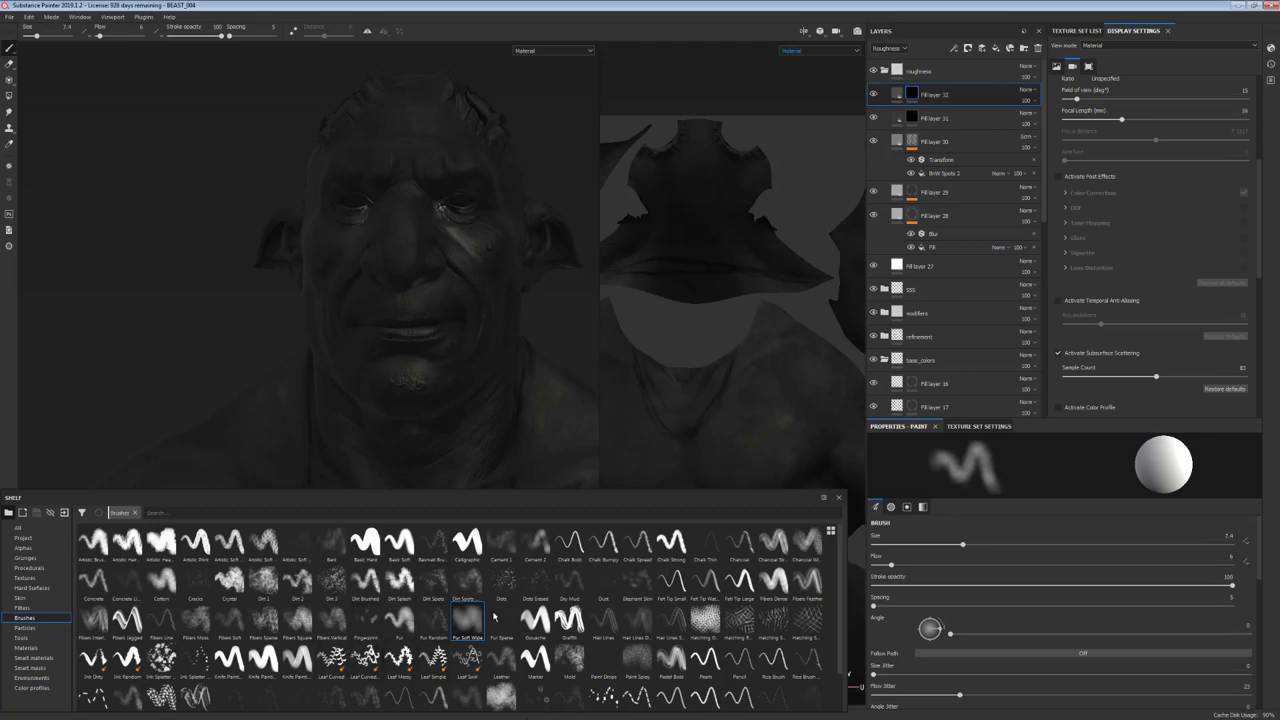
pyautogui.click(502, 599)
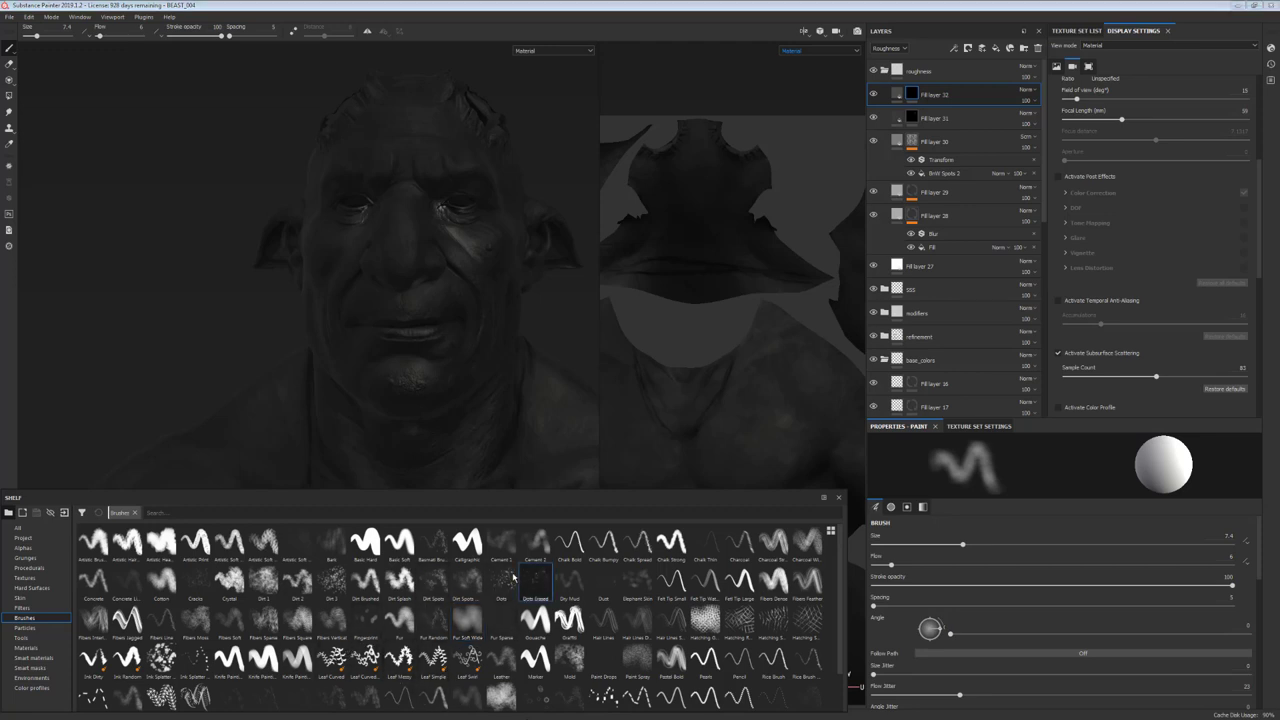
pyautogui.click(535, 597)
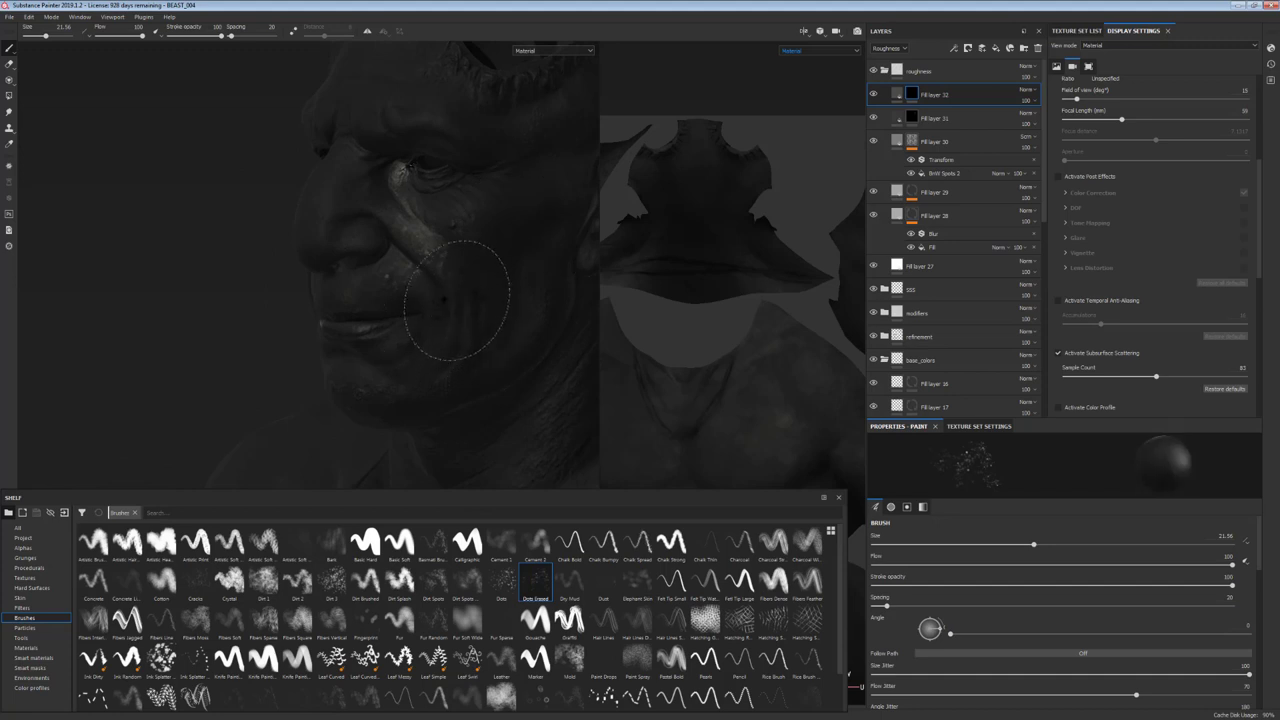
# - Paint speckled shine across the beast's cheek
pyautogui.moveTo(450, 290); pyautogui.dragTo(500, 370)
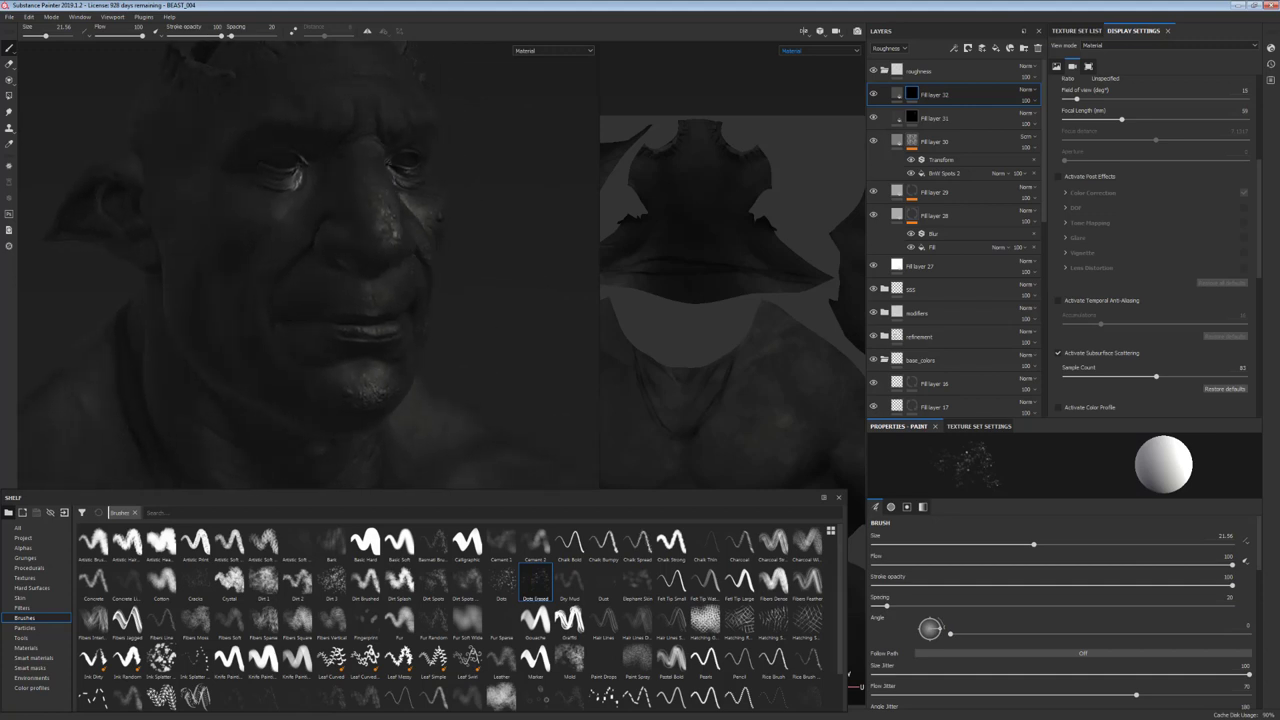
pyautogui.click(485, 321)
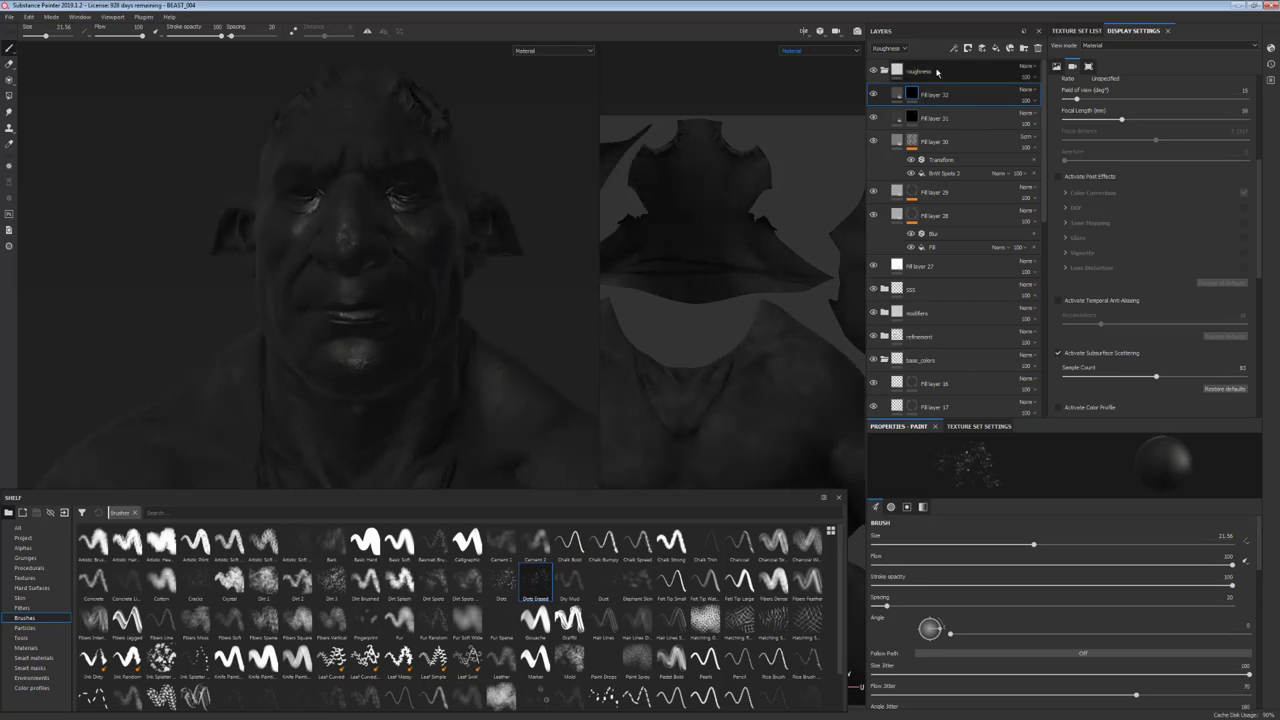
pyautogui.click(913, 48)
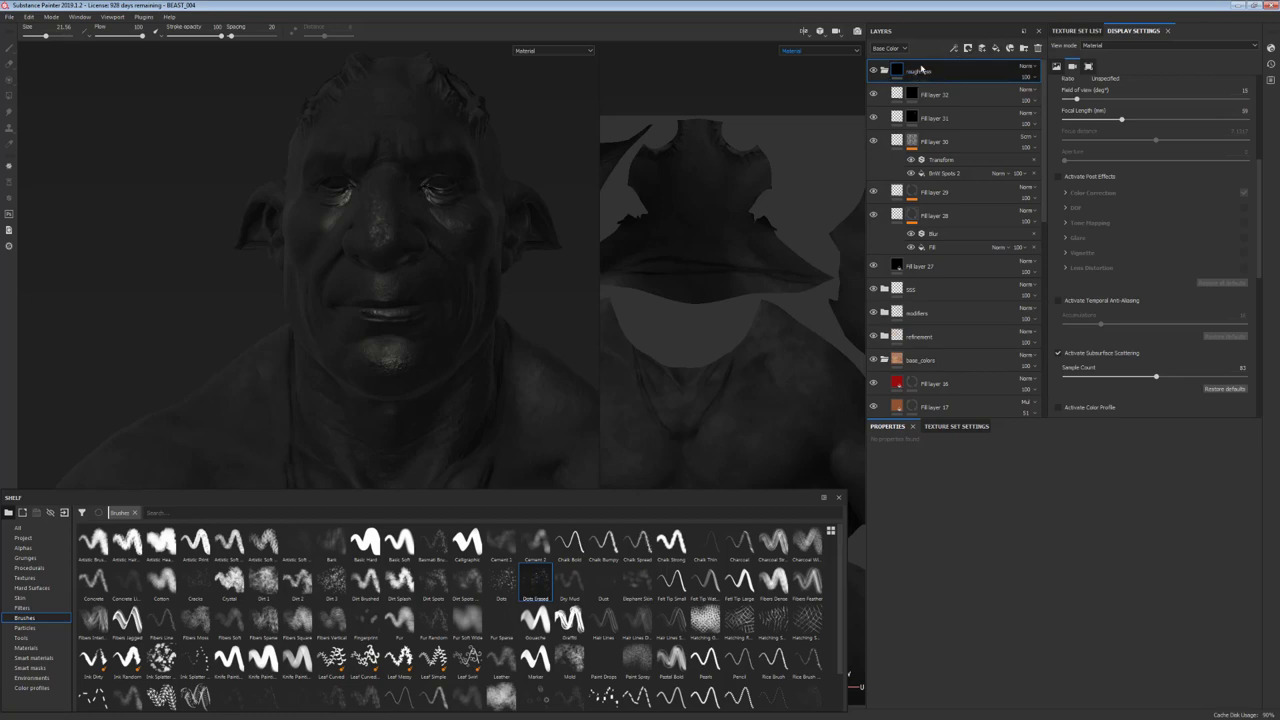
# - Blend the roughness folder in Screen mode and lower Fill layer 28's roughness to about 0.50
pyautogui.click(1011, 68)
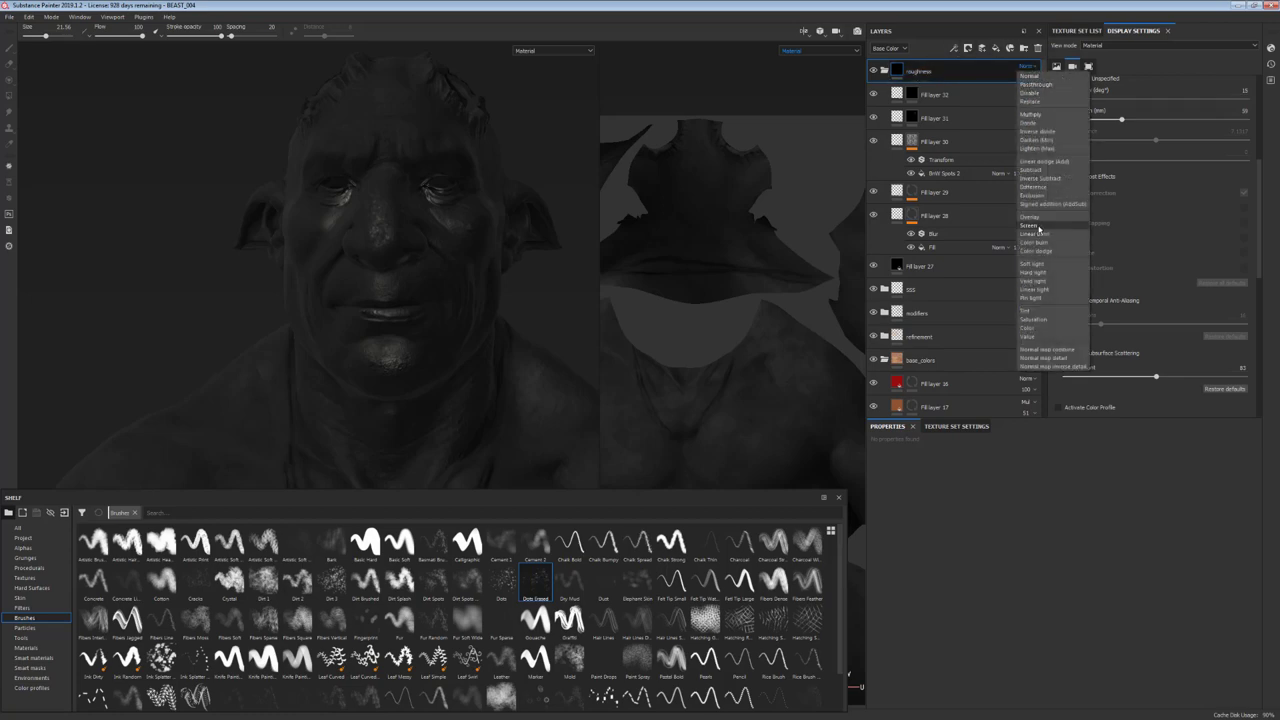
pyautogui.click(1030, 232)
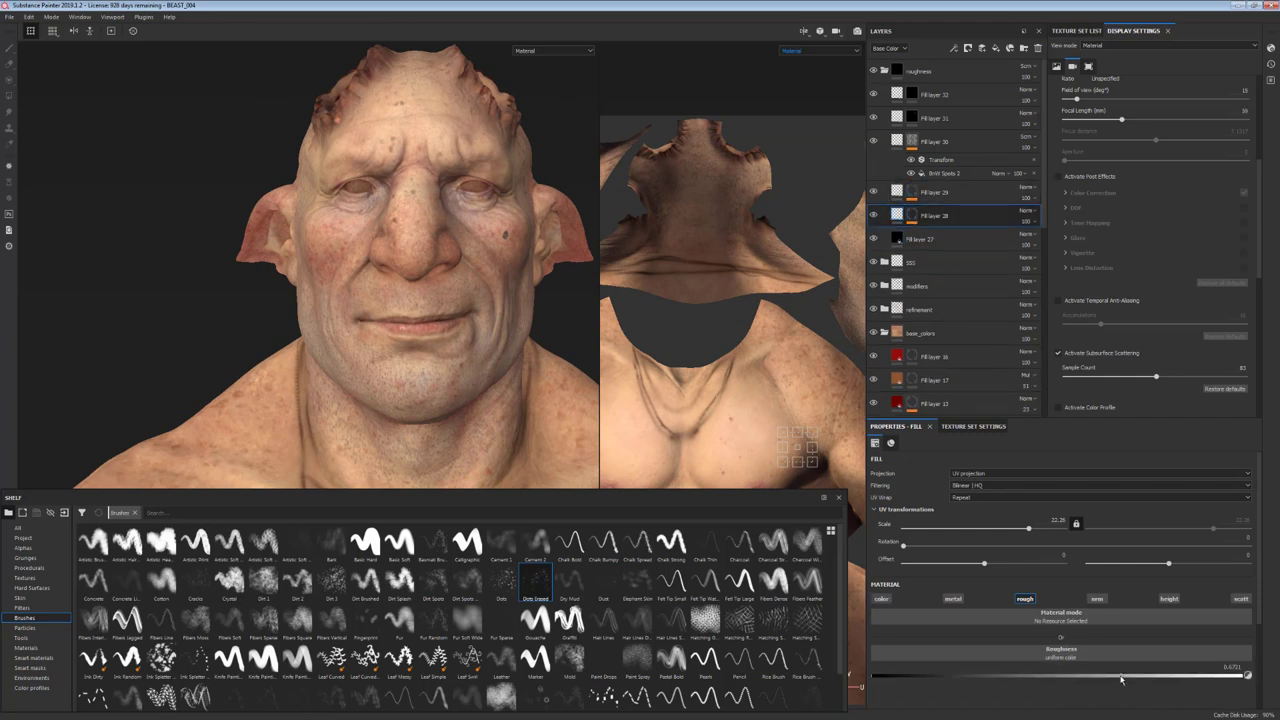
pyautogui.moveTo(1120, 680); pyautogui.dragTo(1098, 686)
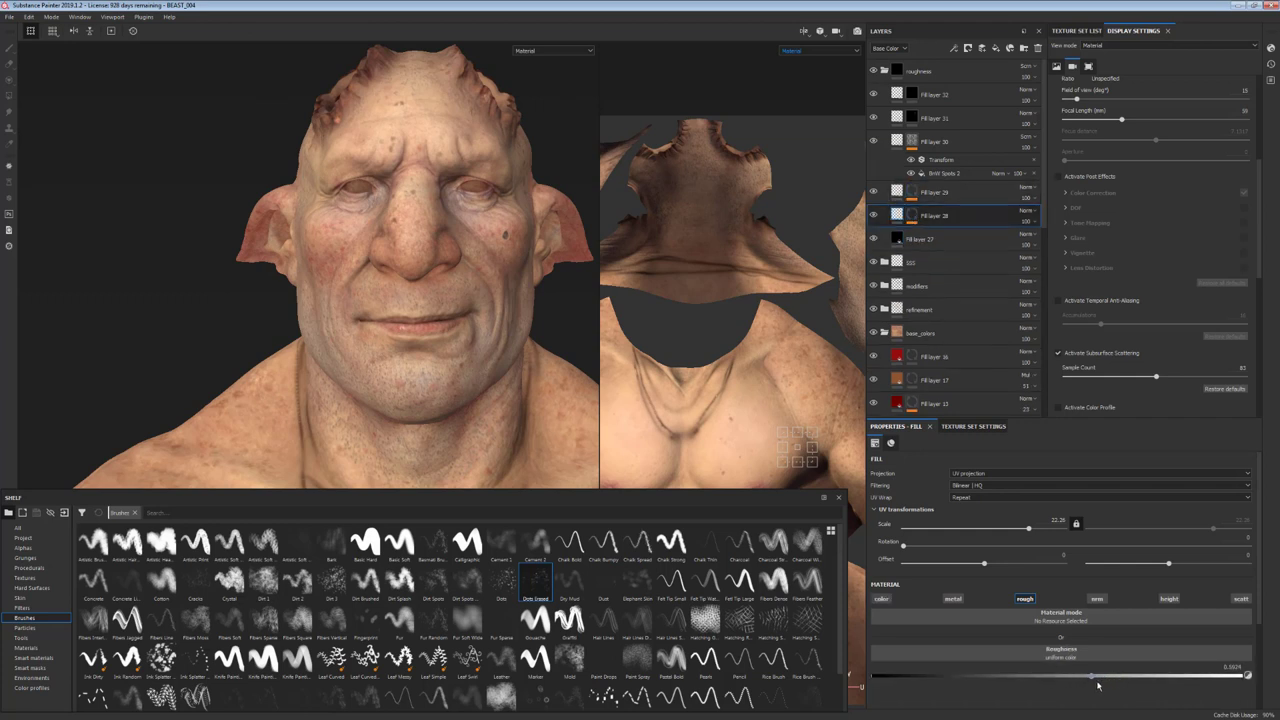